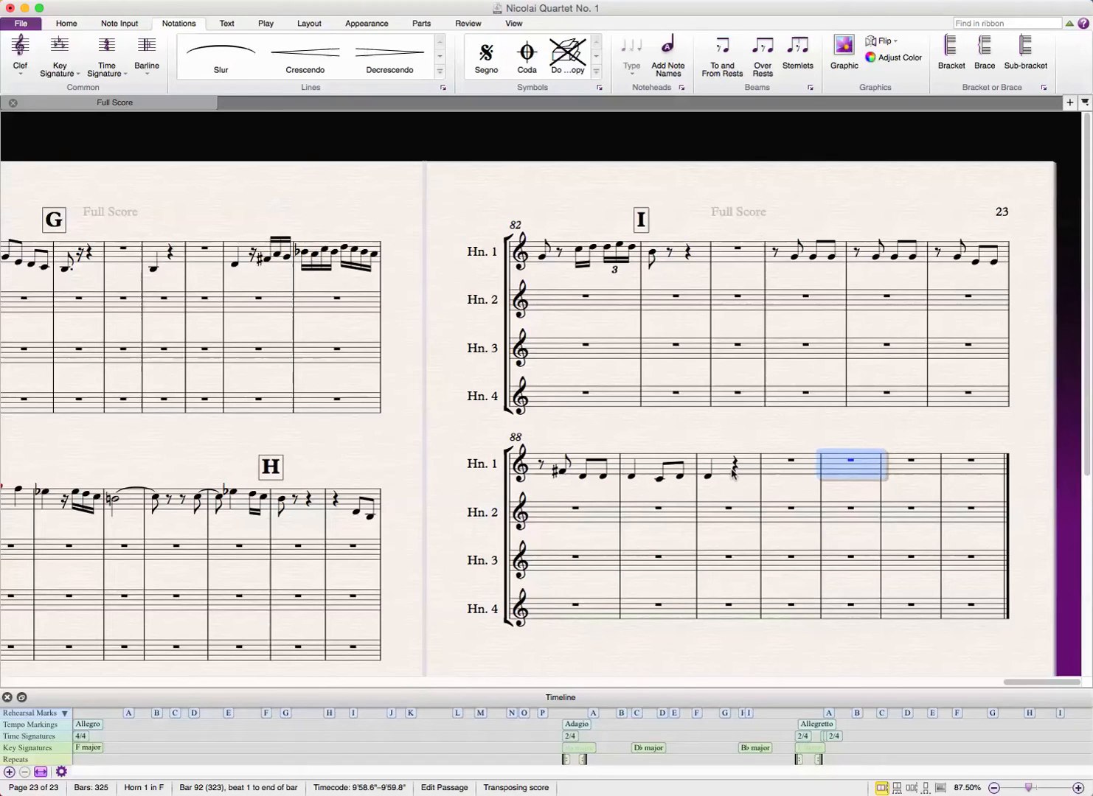
{"action": "mouse_move", "coordinate": [870, 560]}
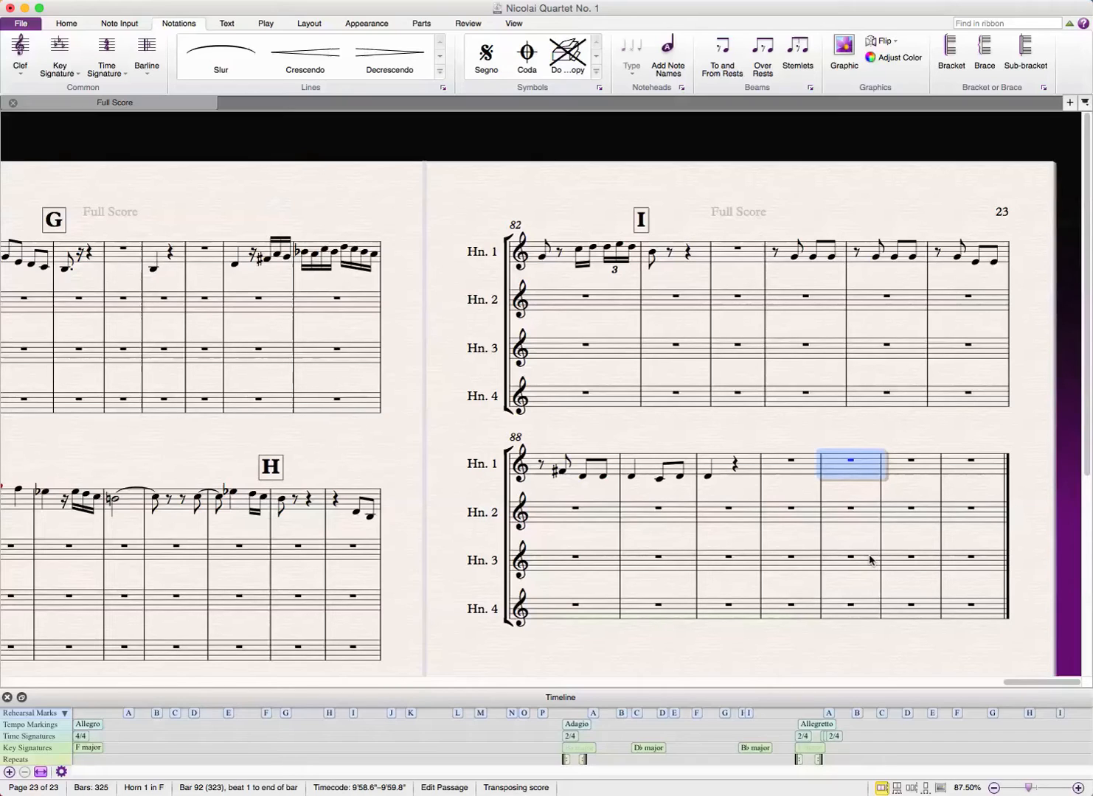
{"action": "mouse_move", "coordinate": [871, 490]}
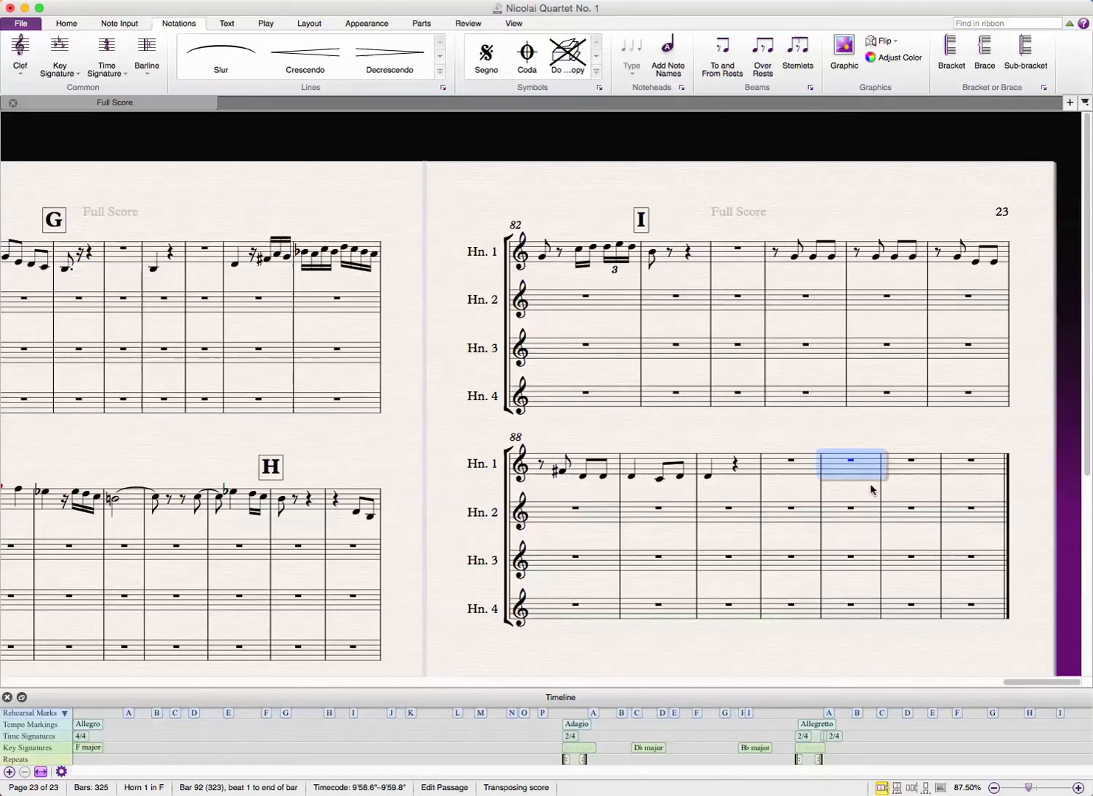
{"action": "mouse_move", "coordinate": [852, 439]}
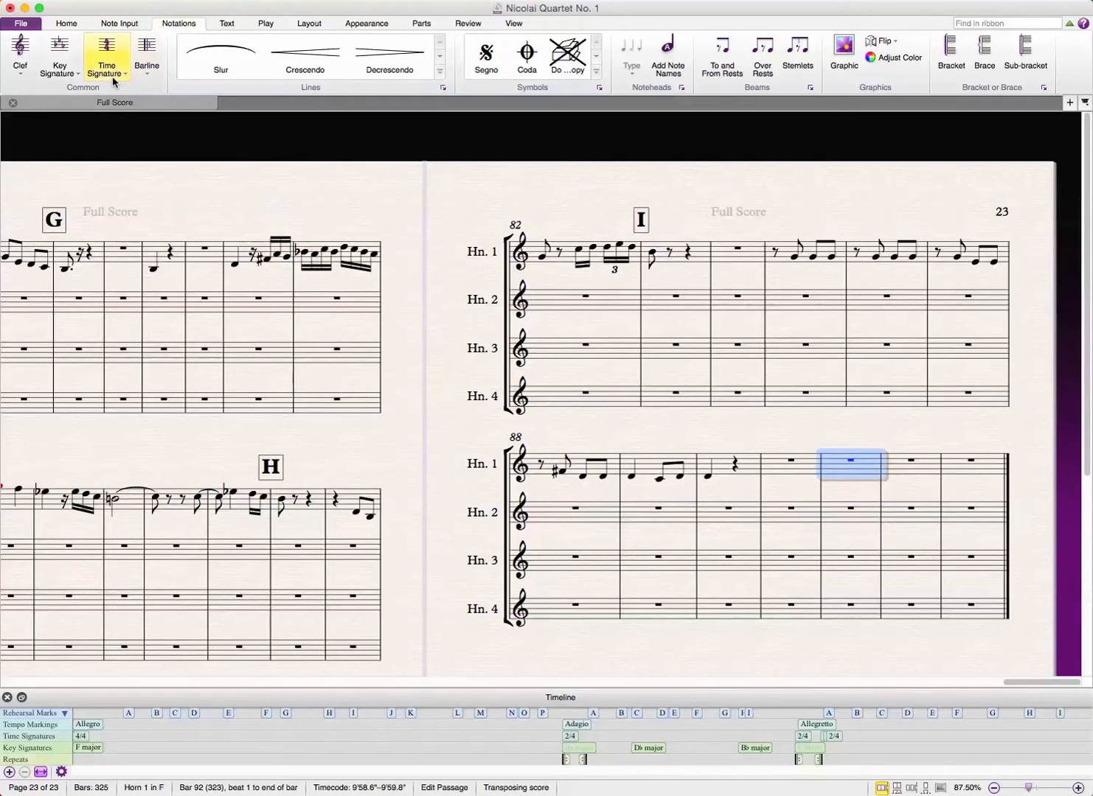
{"action": "mouse_move", "coordinate": [107, 56]}
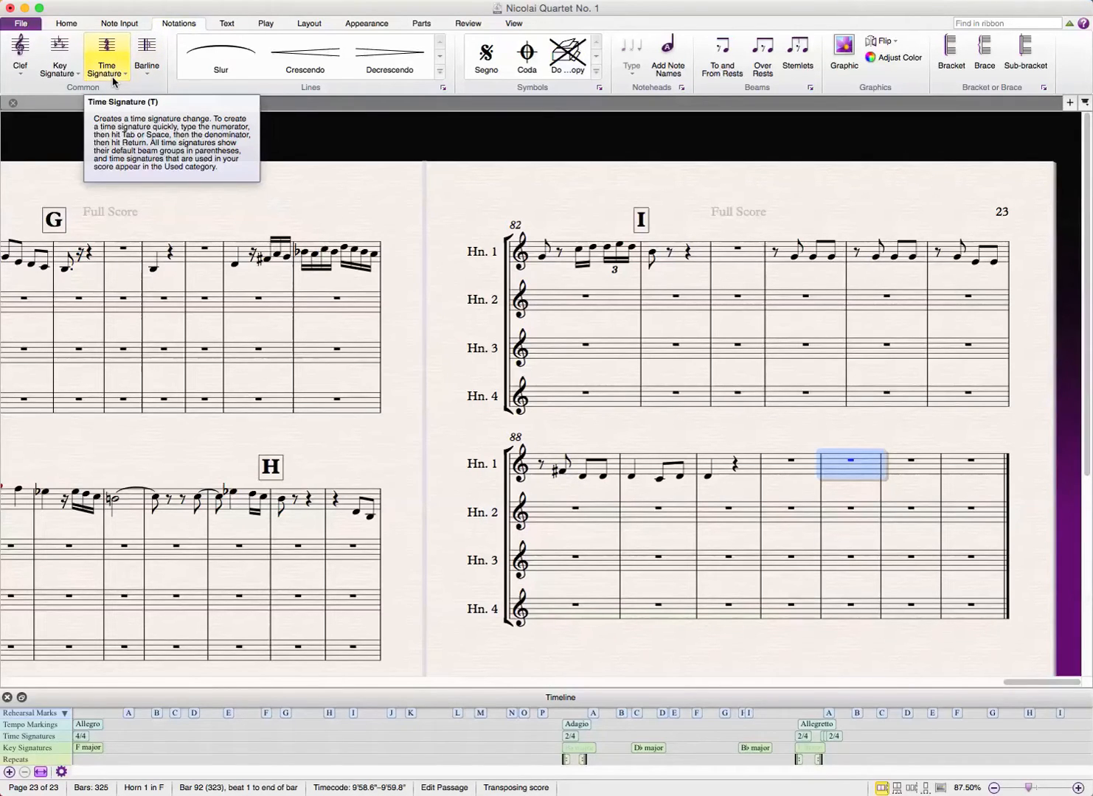
- Apply a 2/4 time signature at bar 91 that starts with an eighth-note pickup bar
{"action": "left_click", "coordinate": [106, 56]}
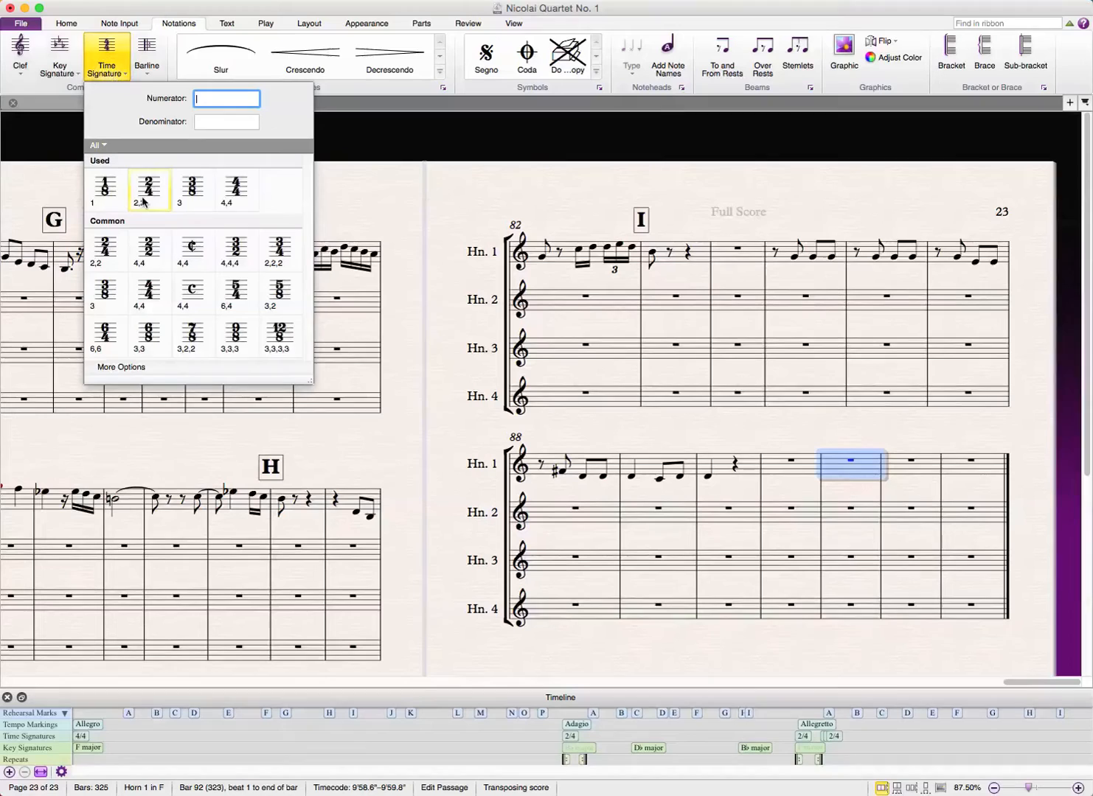
{"action": "left_click", "coordinate": [121, 365]}
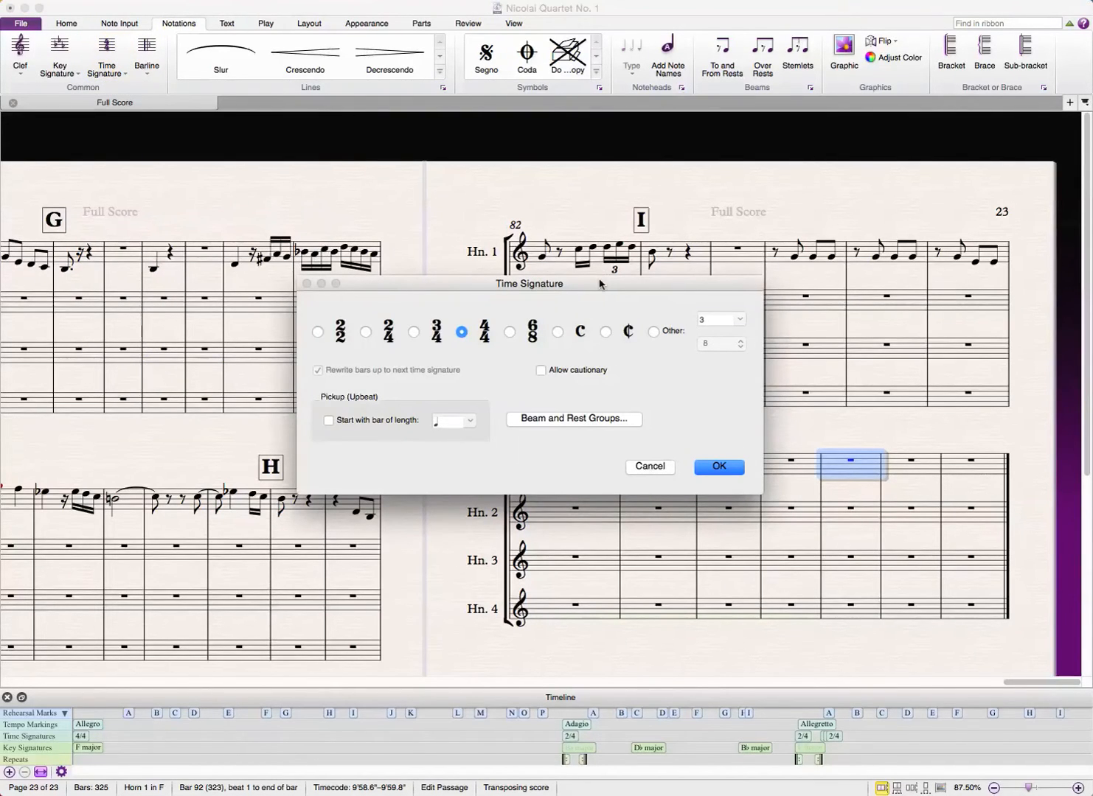
{"action": "left_click_drag", "start_coordinate": [530, 283], "coordinate": [347, 242]}
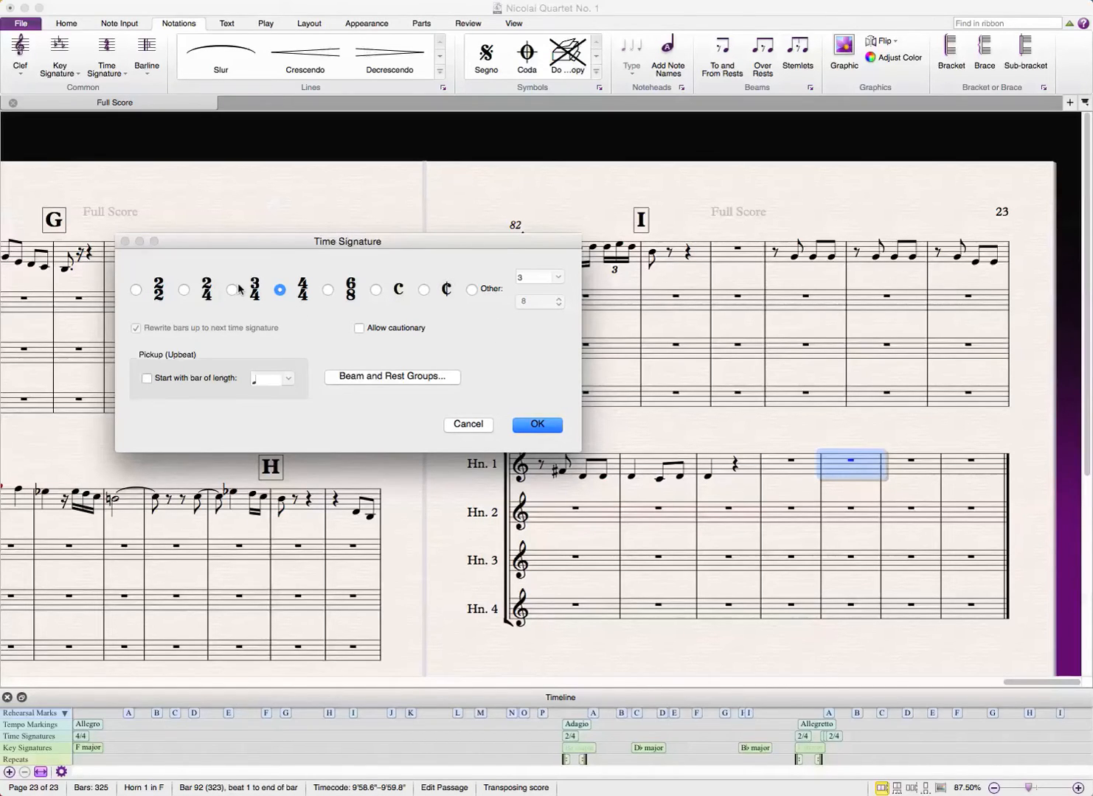
{"action": "left_click", "coordinate": [183, 289]}
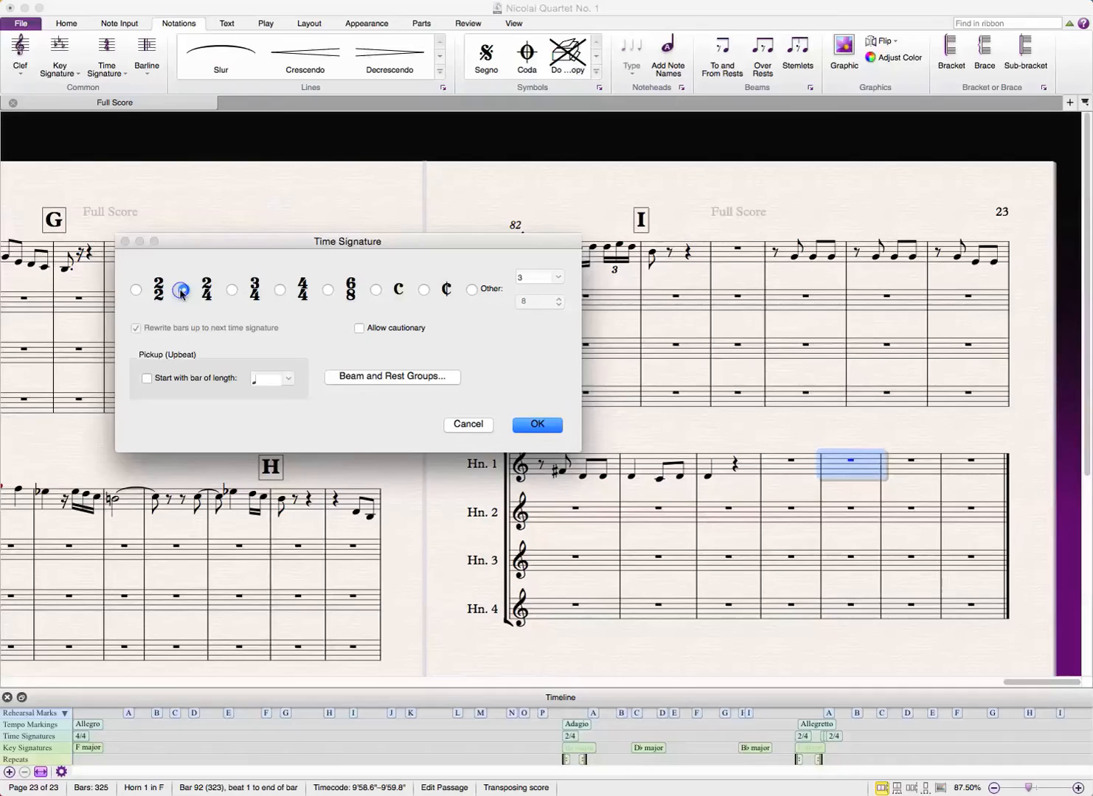
{"action": "left_click", "coordinate": [146, 378]}
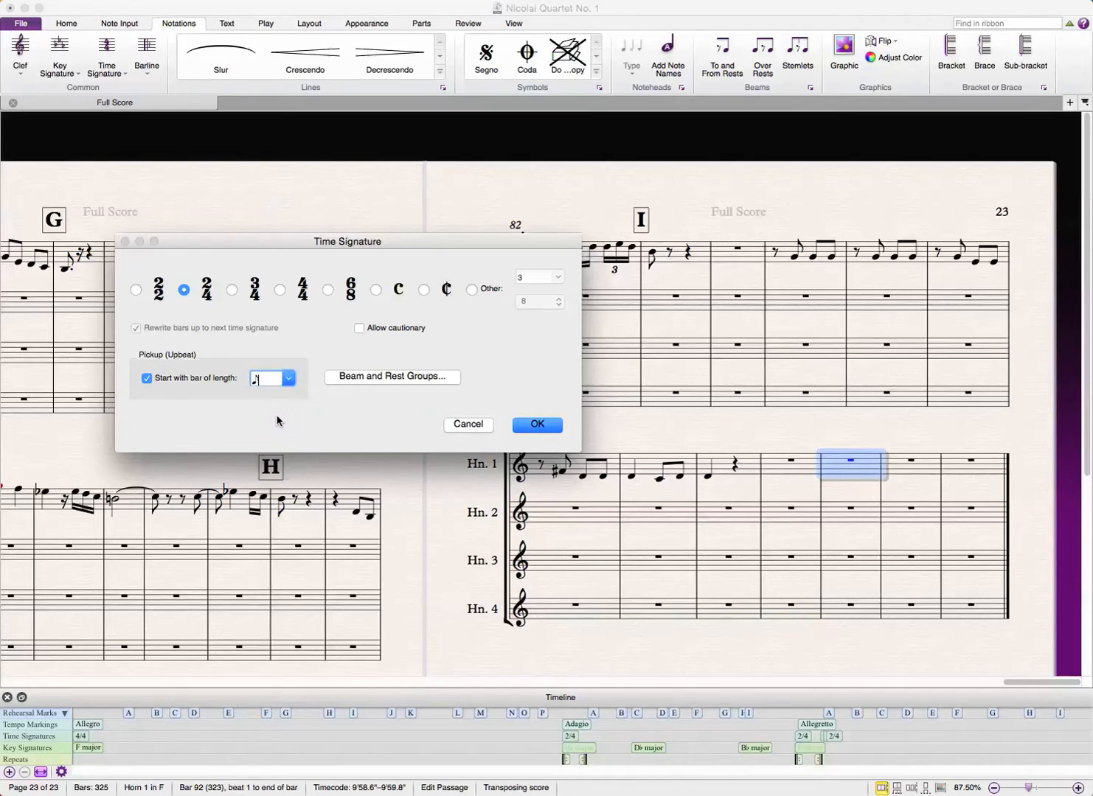
{"action": "mouse_move", "coordinate": [355, 422]}
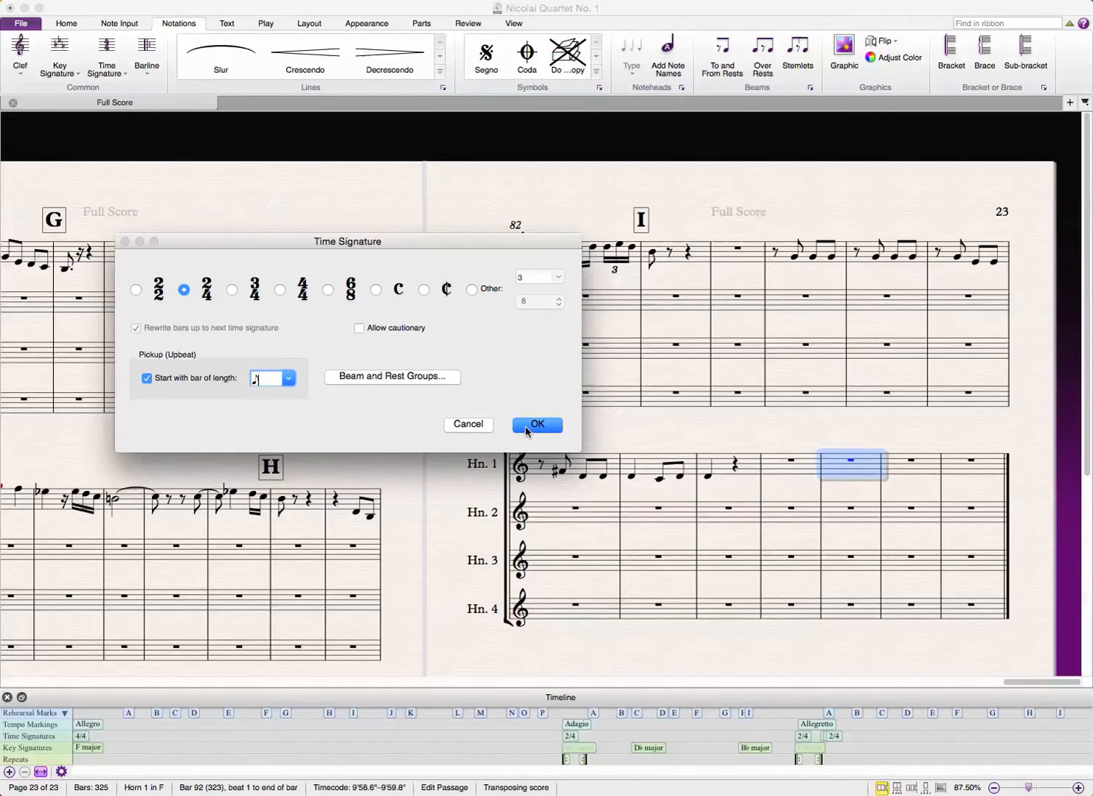
{"action": "left_click", "coordinate": [537, 424]}
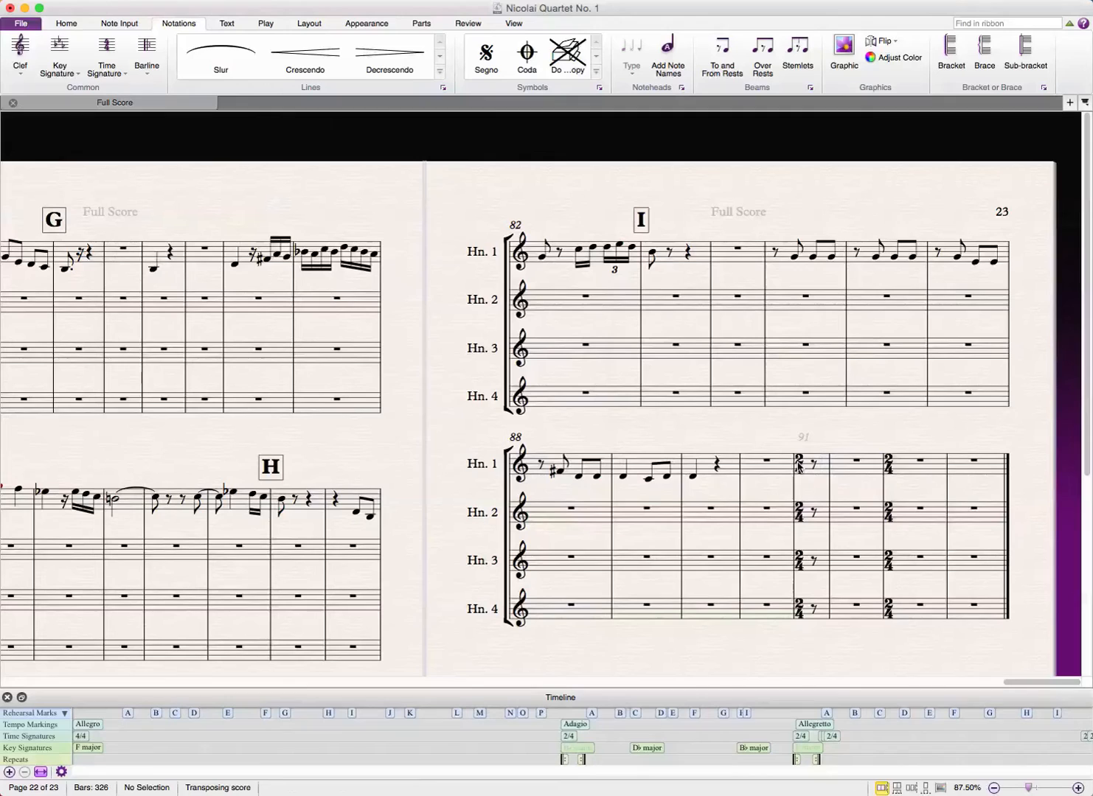
{"action": "left_click", "coordinate": [887, 463]}
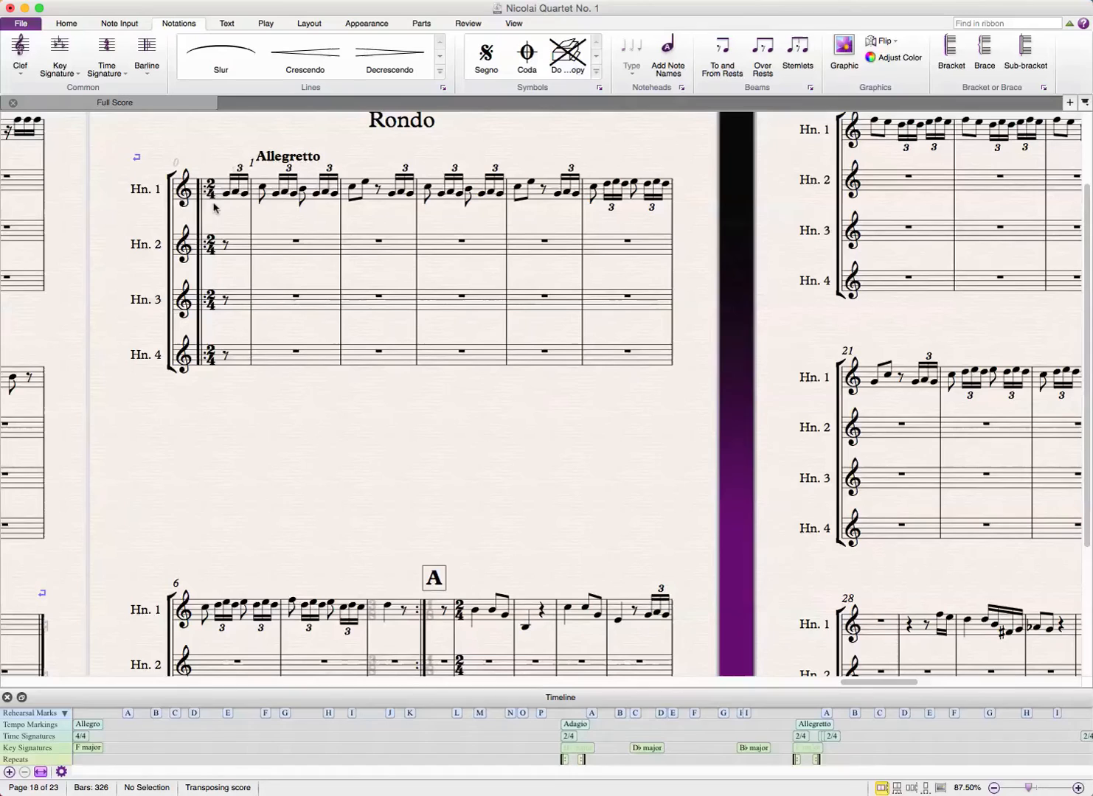
{"action": "scroll", "scroll_direction": "down", "scroll_amount": 3}
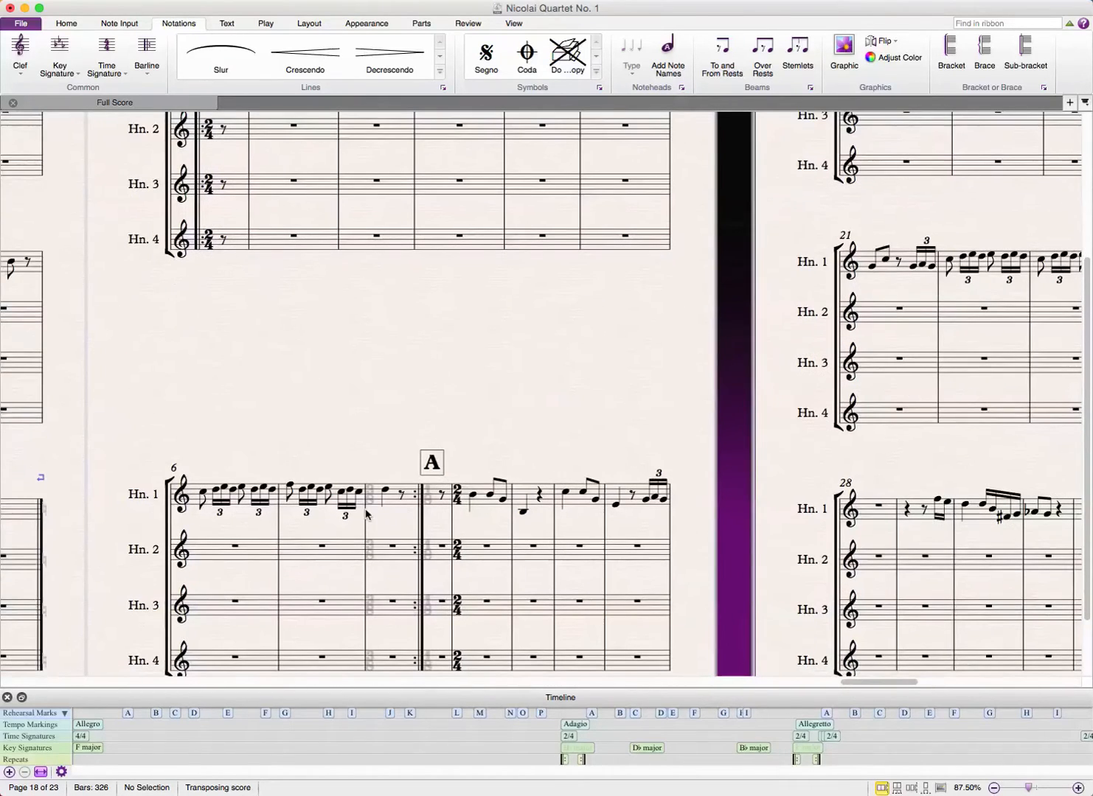
{"action": "mouse_move", "coordinate": [389, 482]}
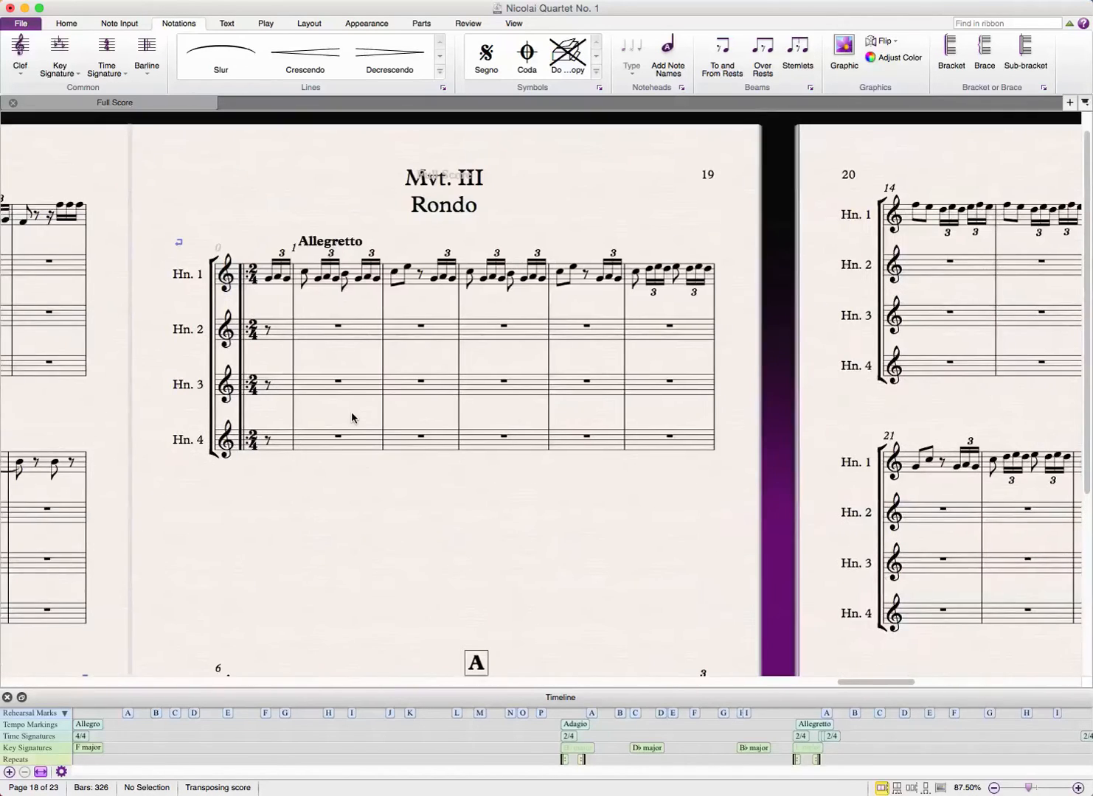
{"action": "scroll", "scroll_direction": "right", "scroll_amount": 3}
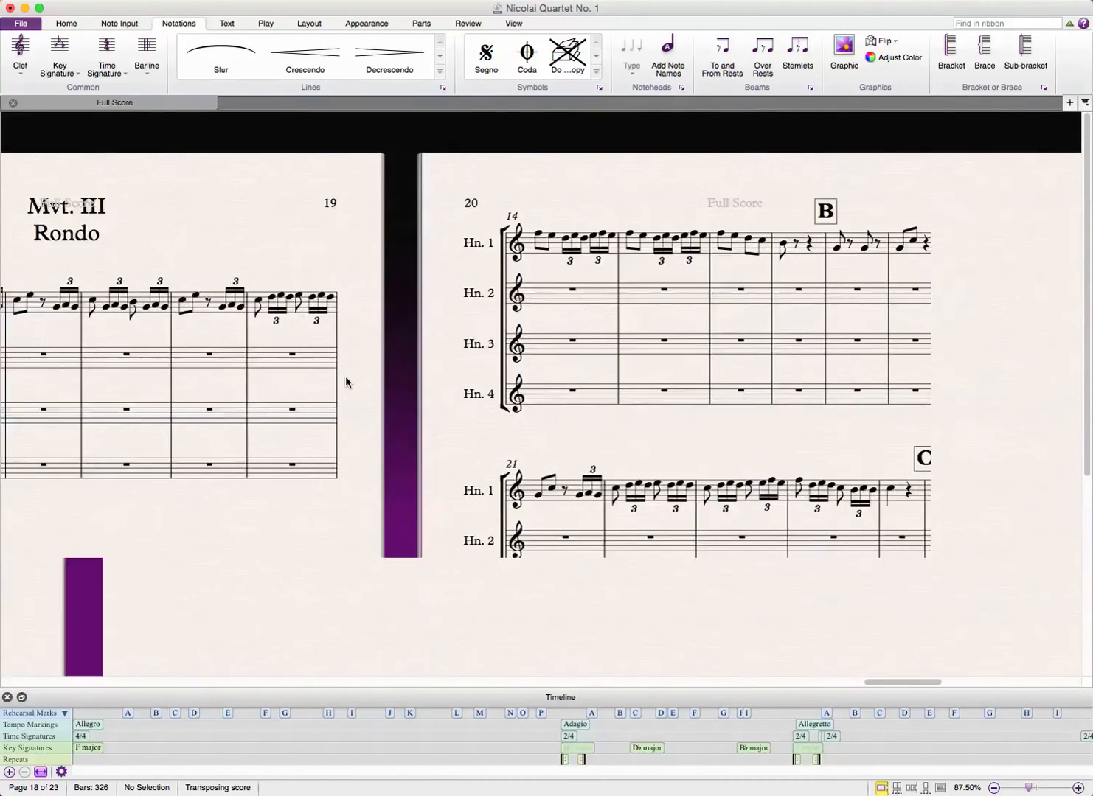
{"action": "scroll", "scroll_direction": "down", "scroll_amount": 3}
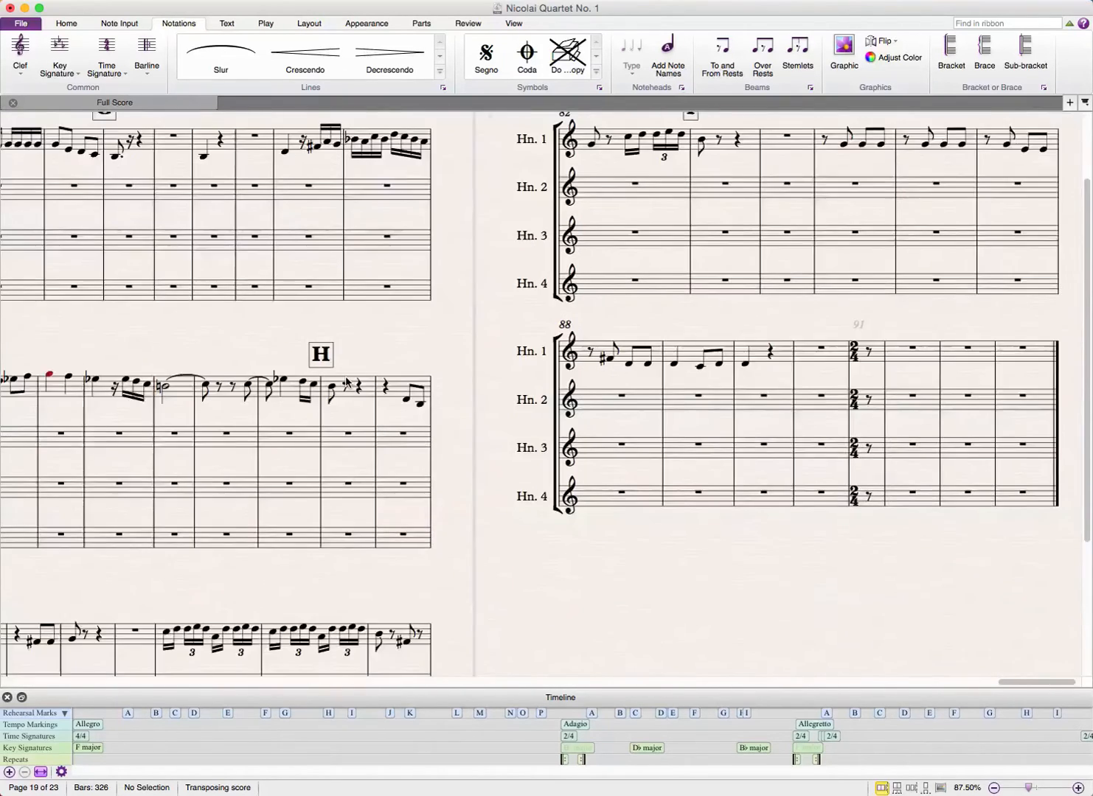
{"action": "scroll", "scroll_direction": "right", "scroll_amount": 3}
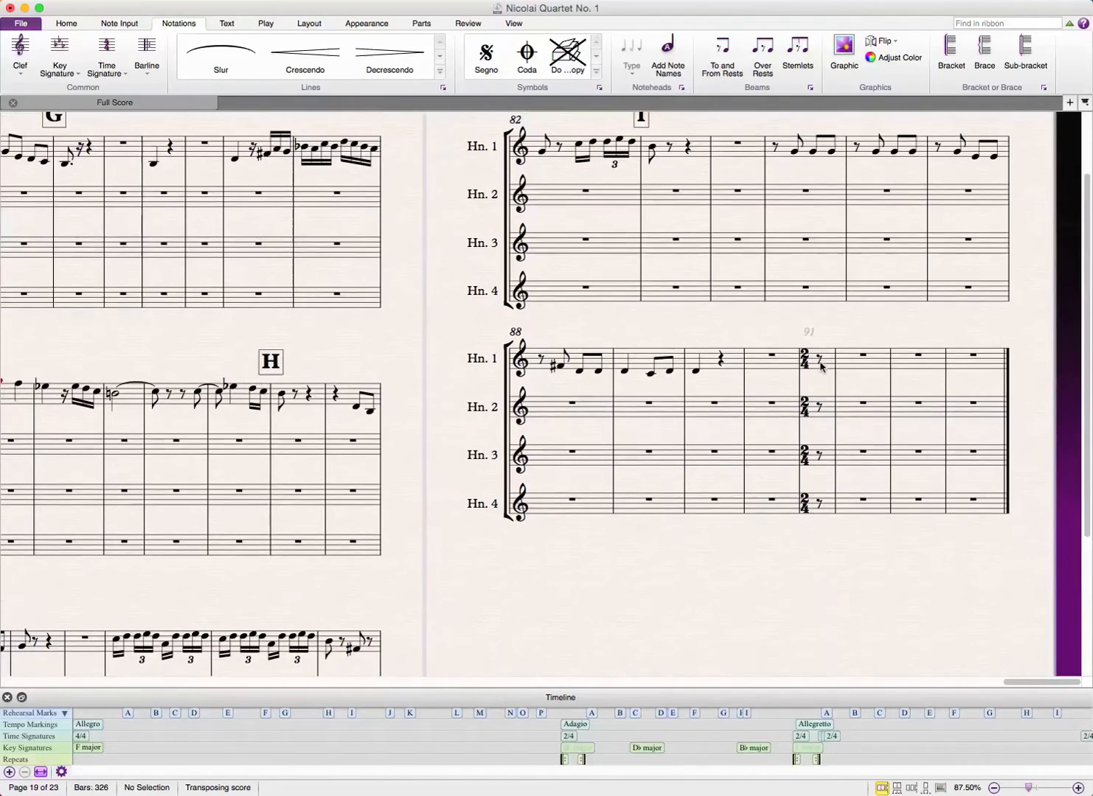
- Turn horn 1's eighth rest in pickup bar 91 into an eighth note, then select the last bar
{"action": "left_click", "coordinate": [820, 362]}
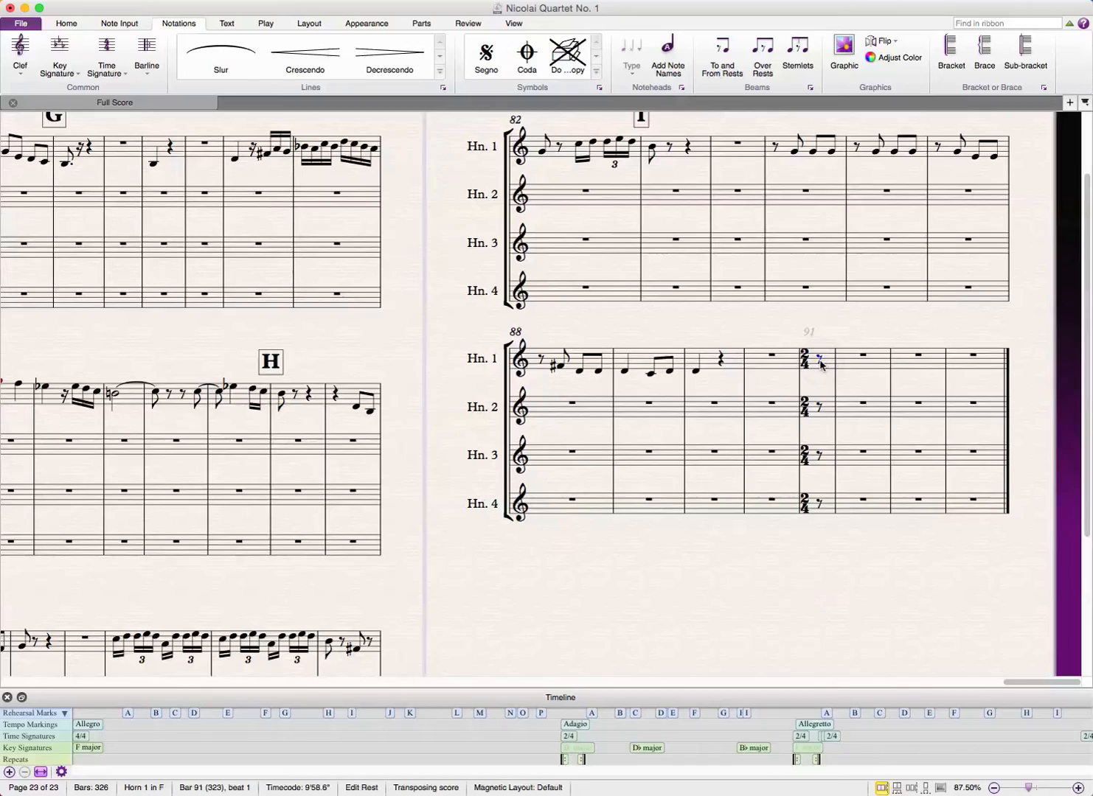
{"action": "left_click", "coordinate": [820, 361]}
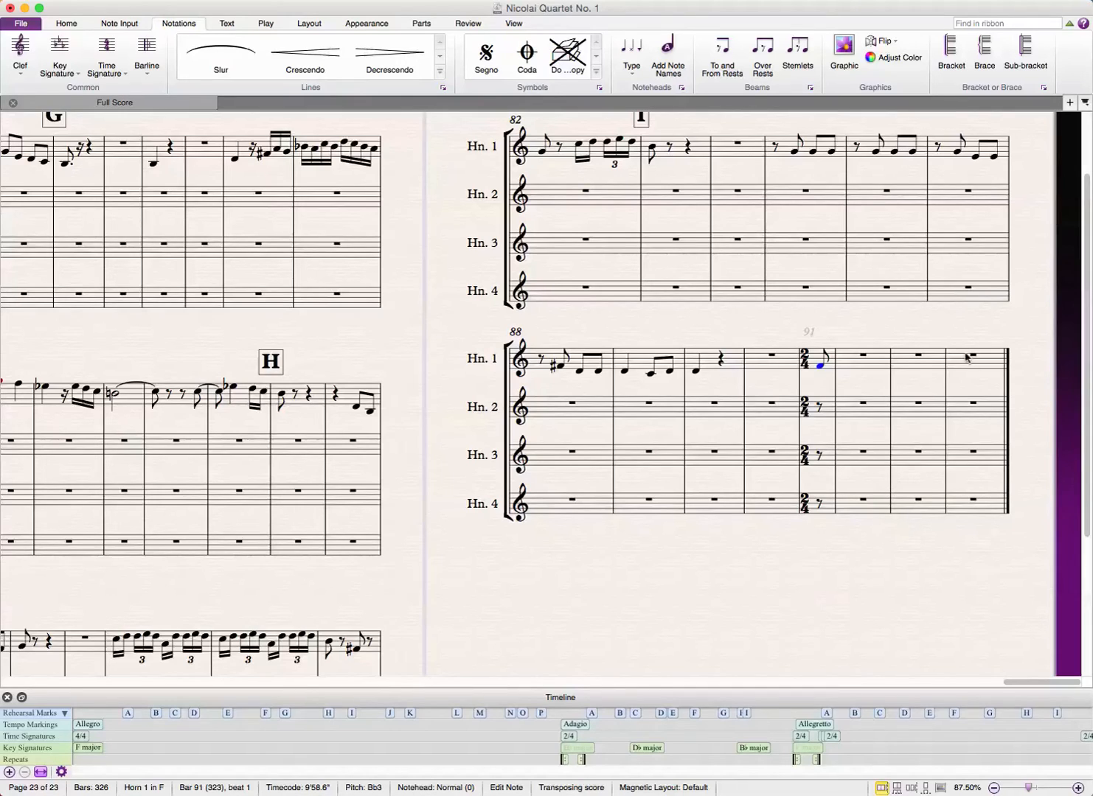
{"action": "left_click", "coordinate": [973, 357]}
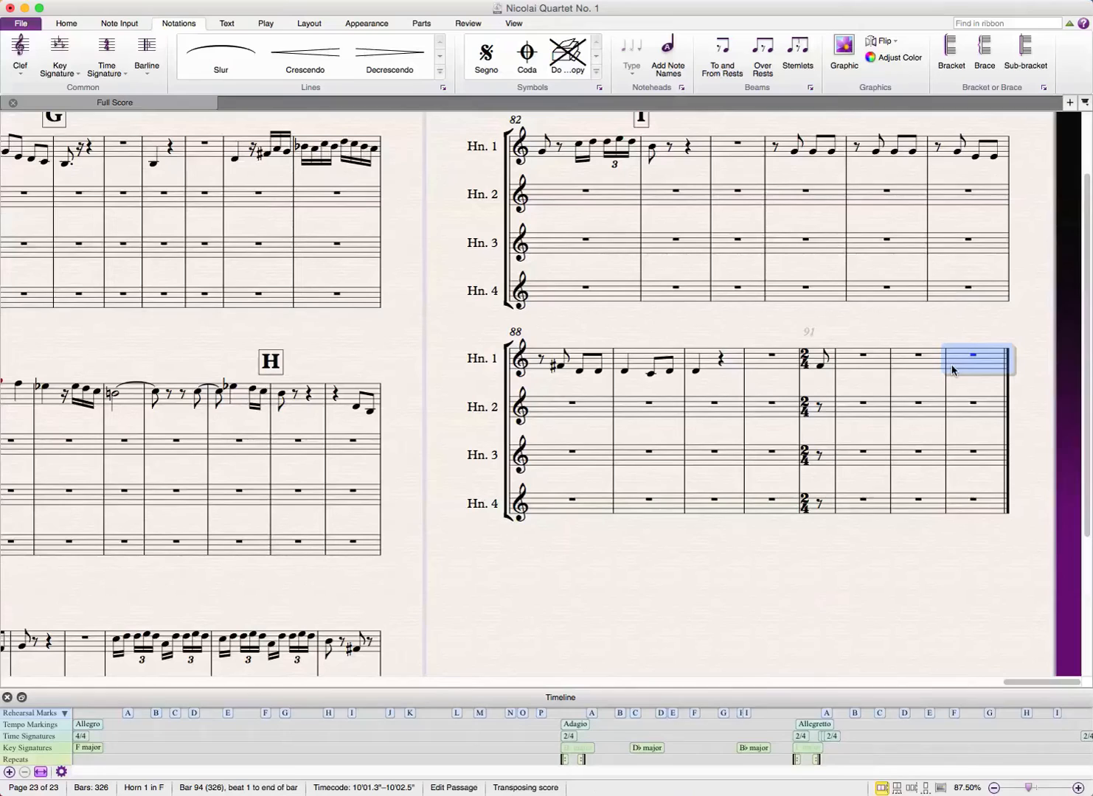
{"action": "mouse_move", "coordinate": [995, 362]}
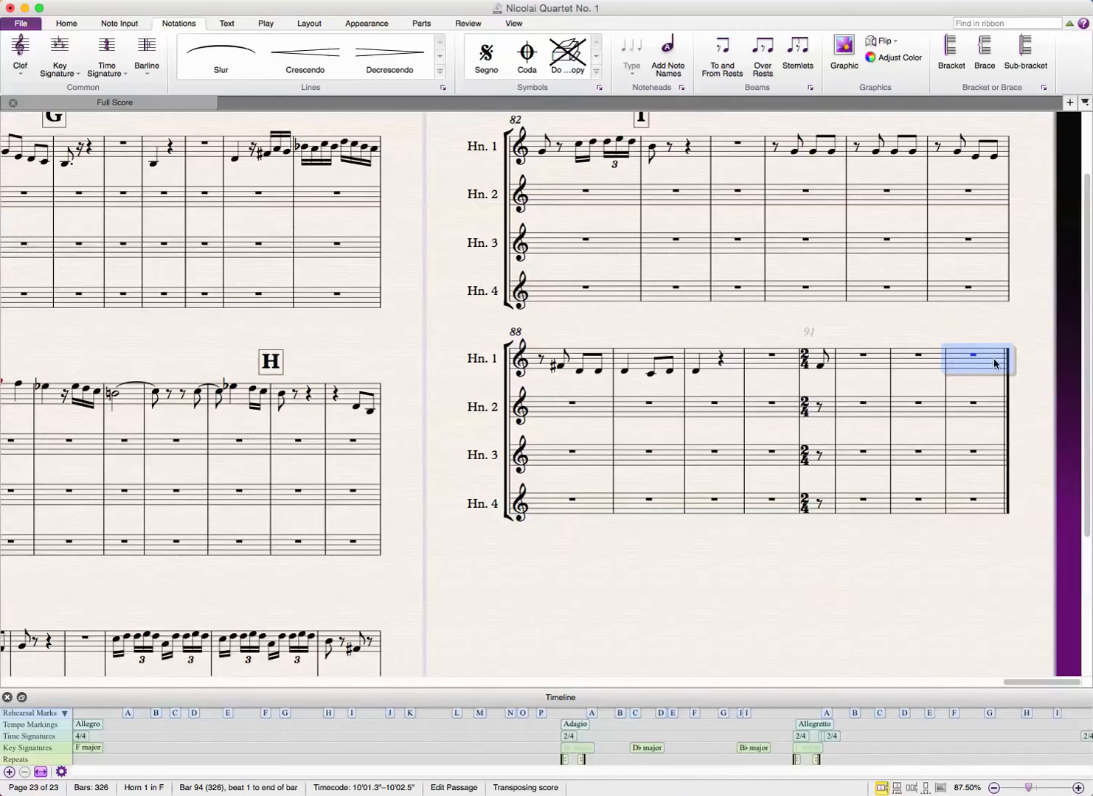
{"action": "mouse_move", "coordinate": [808, 359]}
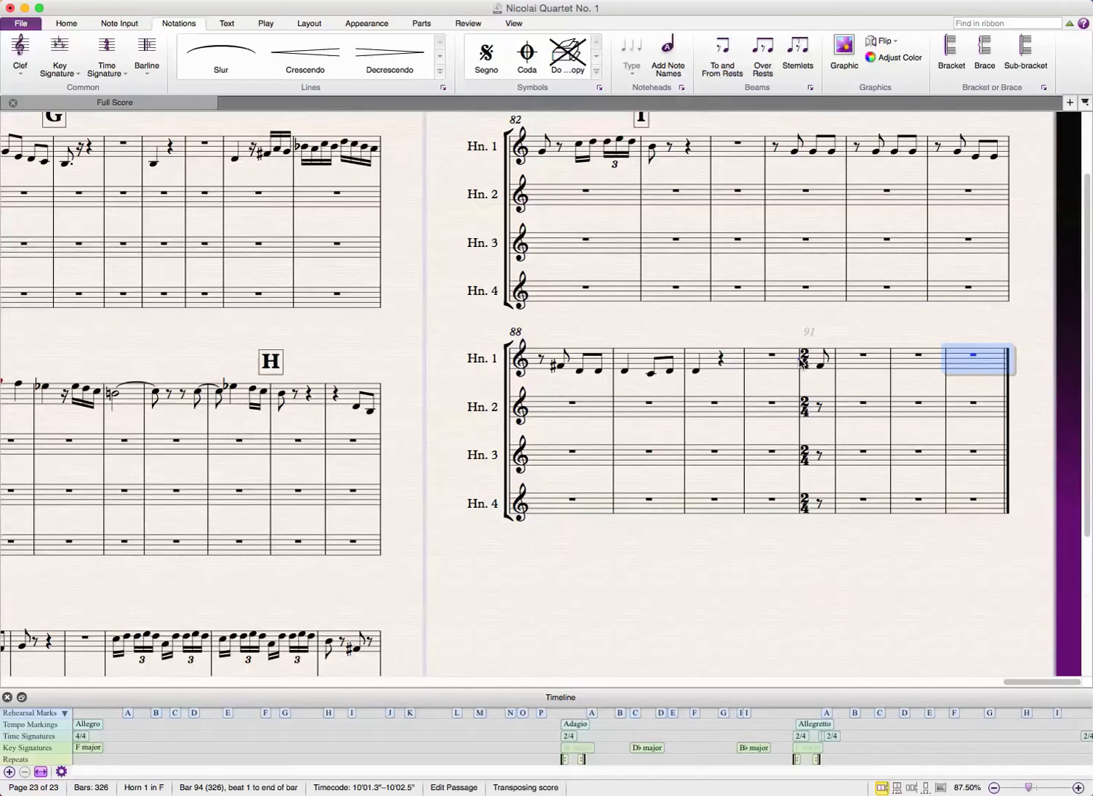
- Give the final bar a 3/8 time signature (numerator 3, denominator 8), leaving a short remainder bar
{"action": "left_click", "coordinate": [146, 53]}
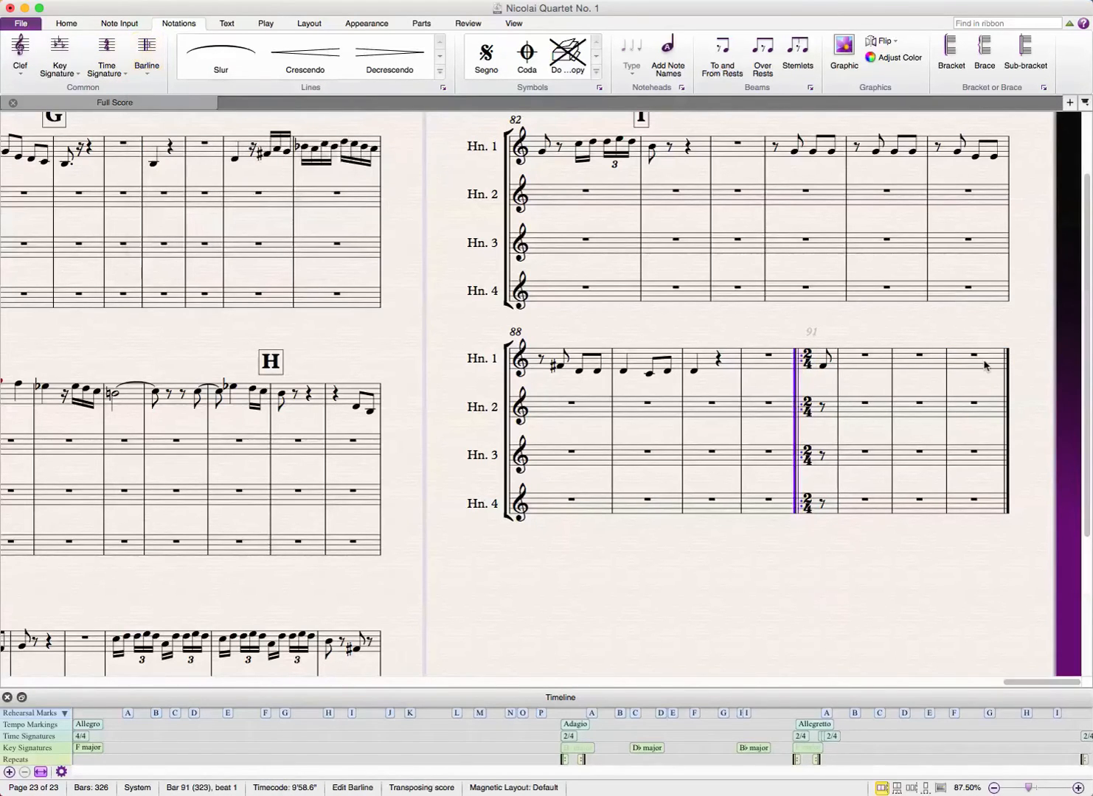
{"action": "mouse_move", "coordinate": [851, 370]}
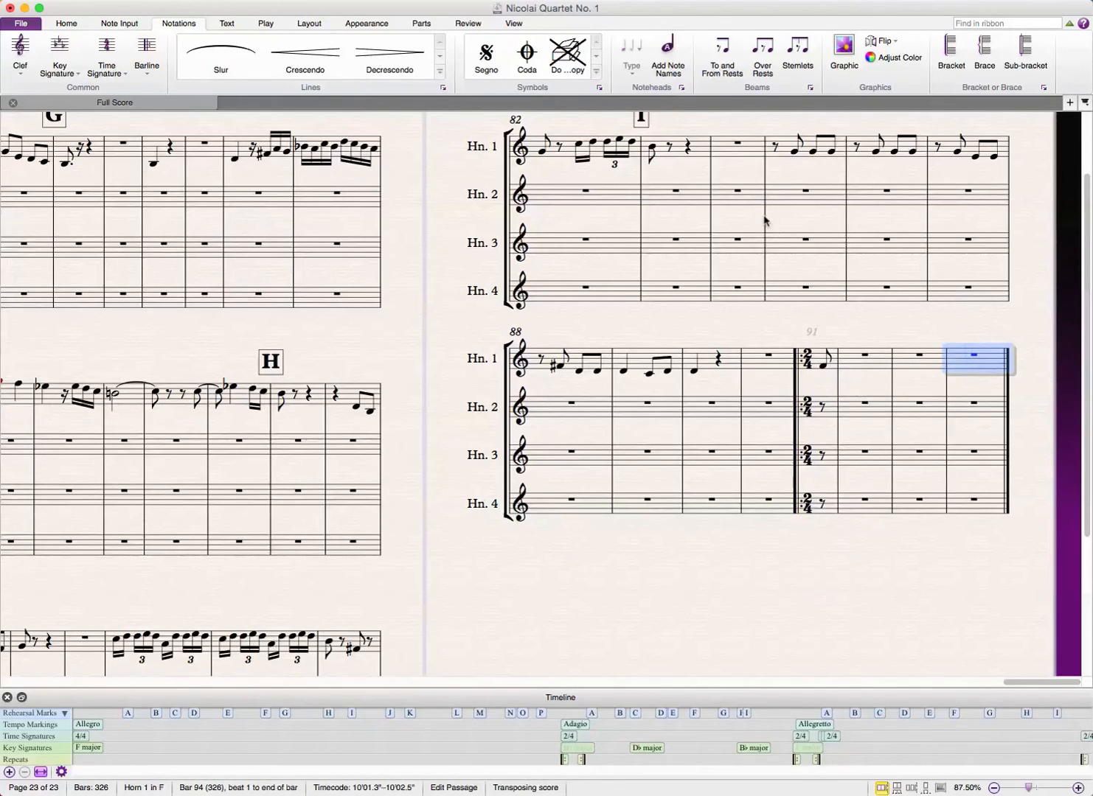
{"action": "left_click", "coordinate": [107, 56]}
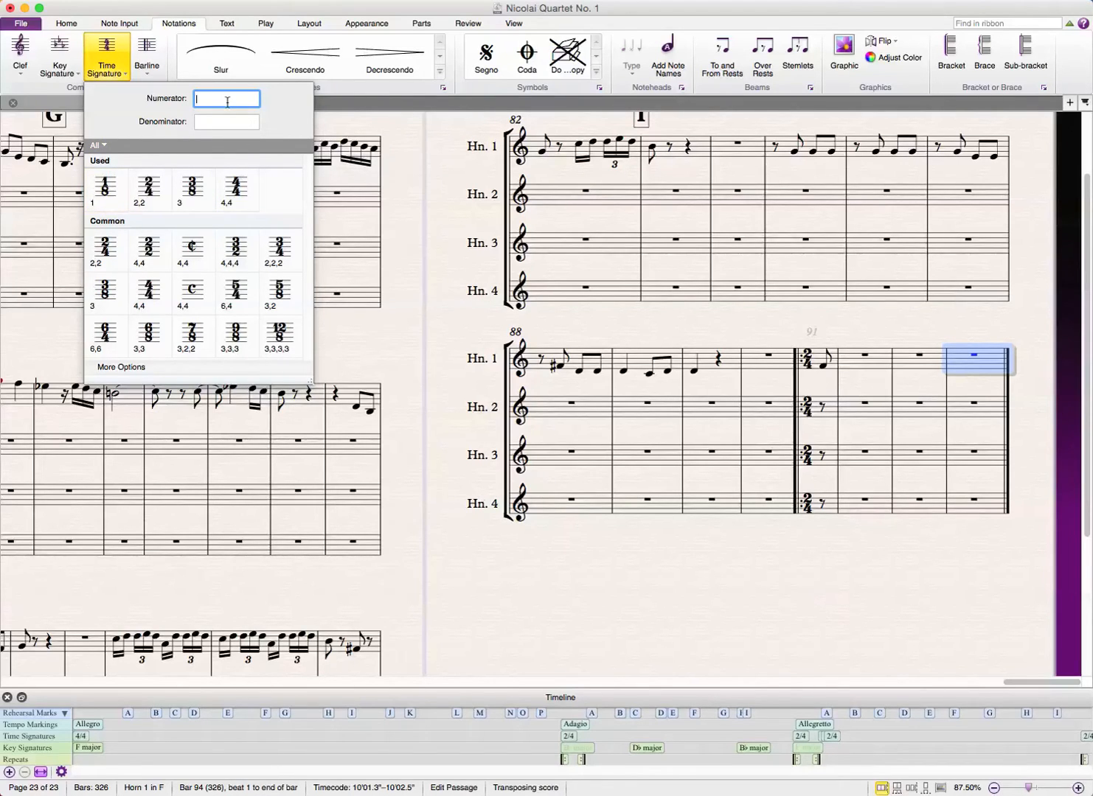
{"action": "type", "text": "3"}
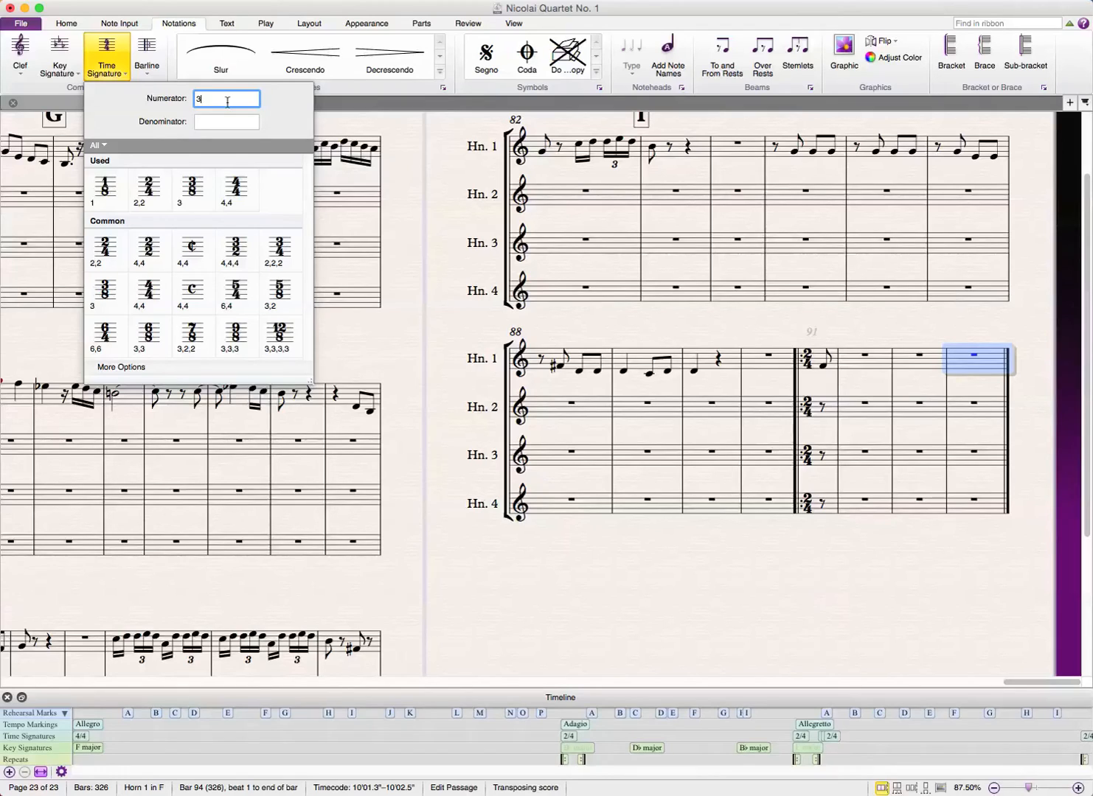
{"action": "left_click", "coordinate": [227, 121]}
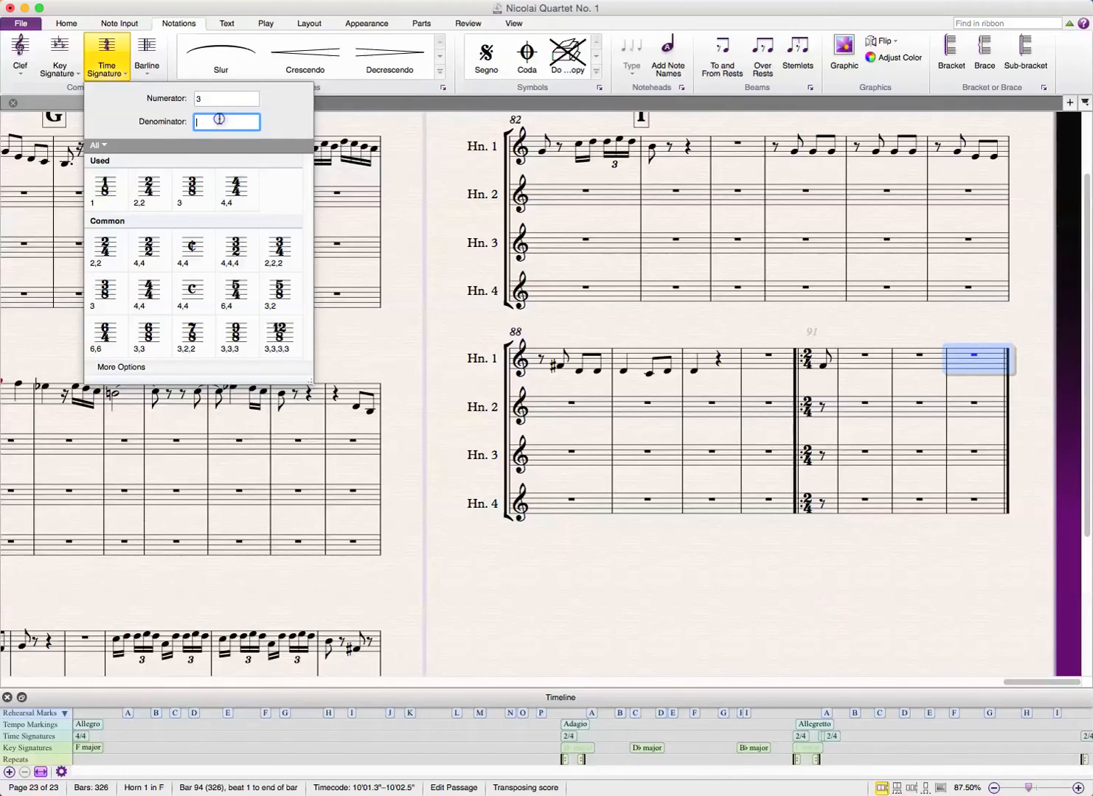
{"action": "type", "text": "8"}
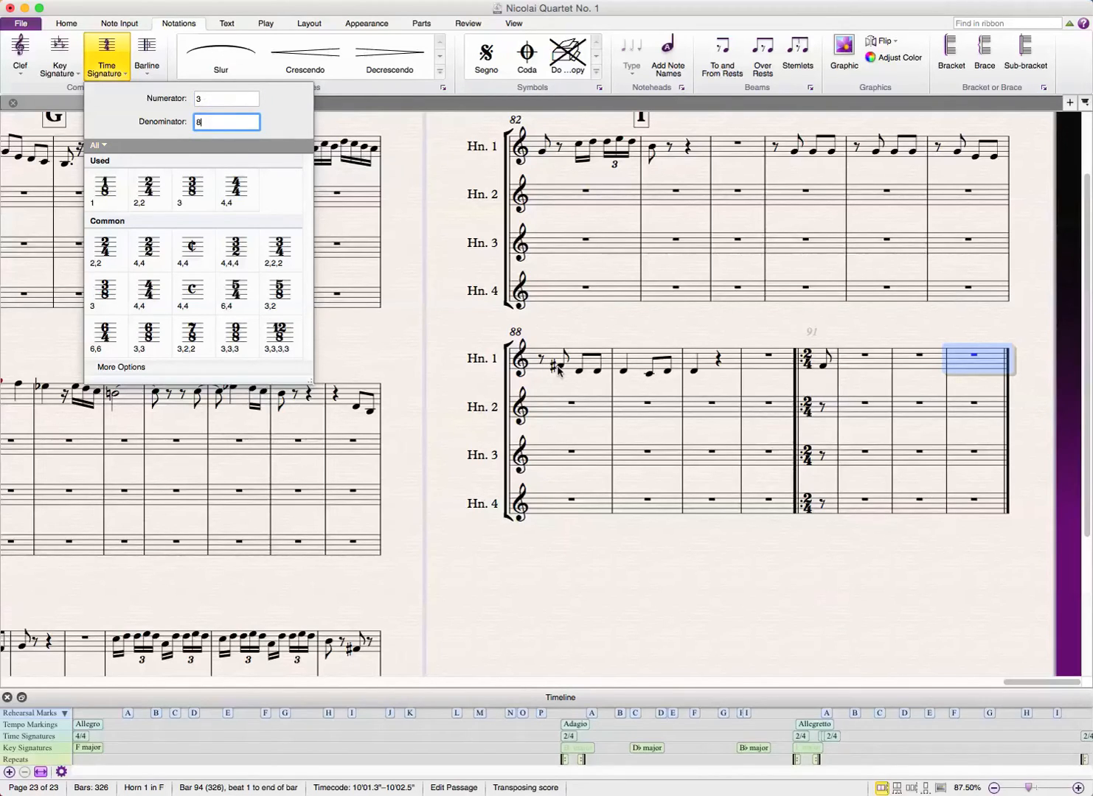
{"action": "mouse_move", "coordinate": [549, 248]}
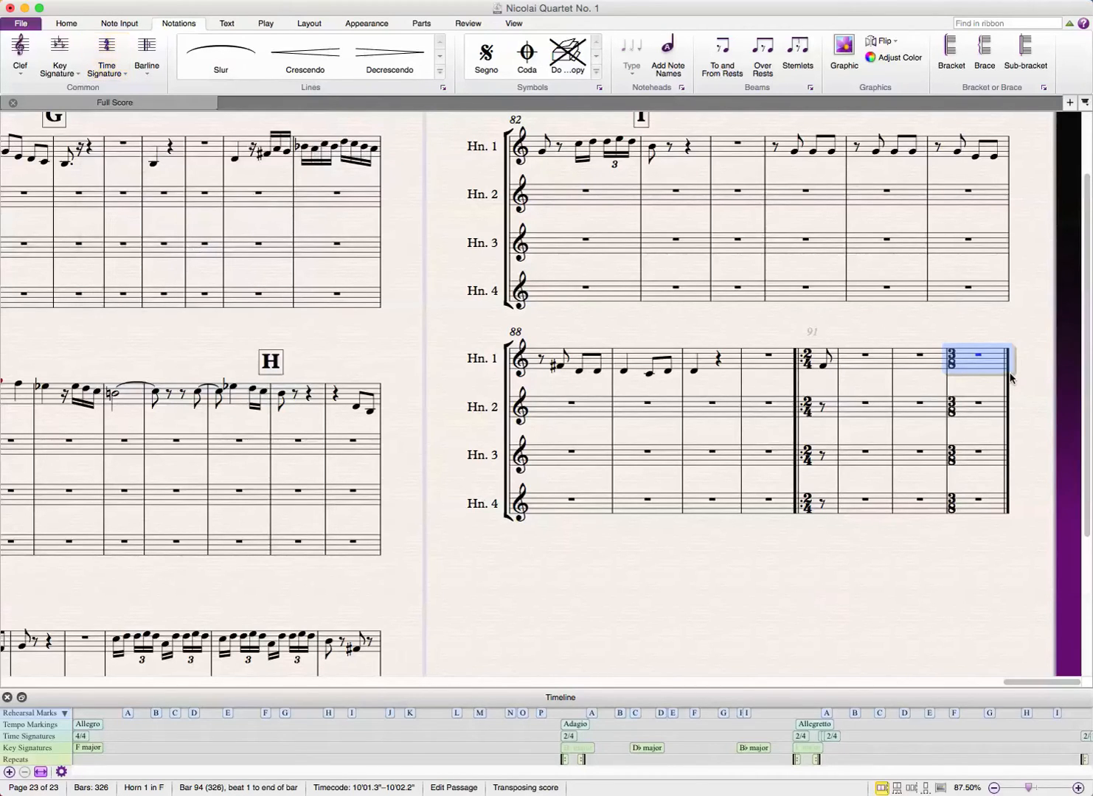
{"action": "left_click", "coordinate": [977, 357]}
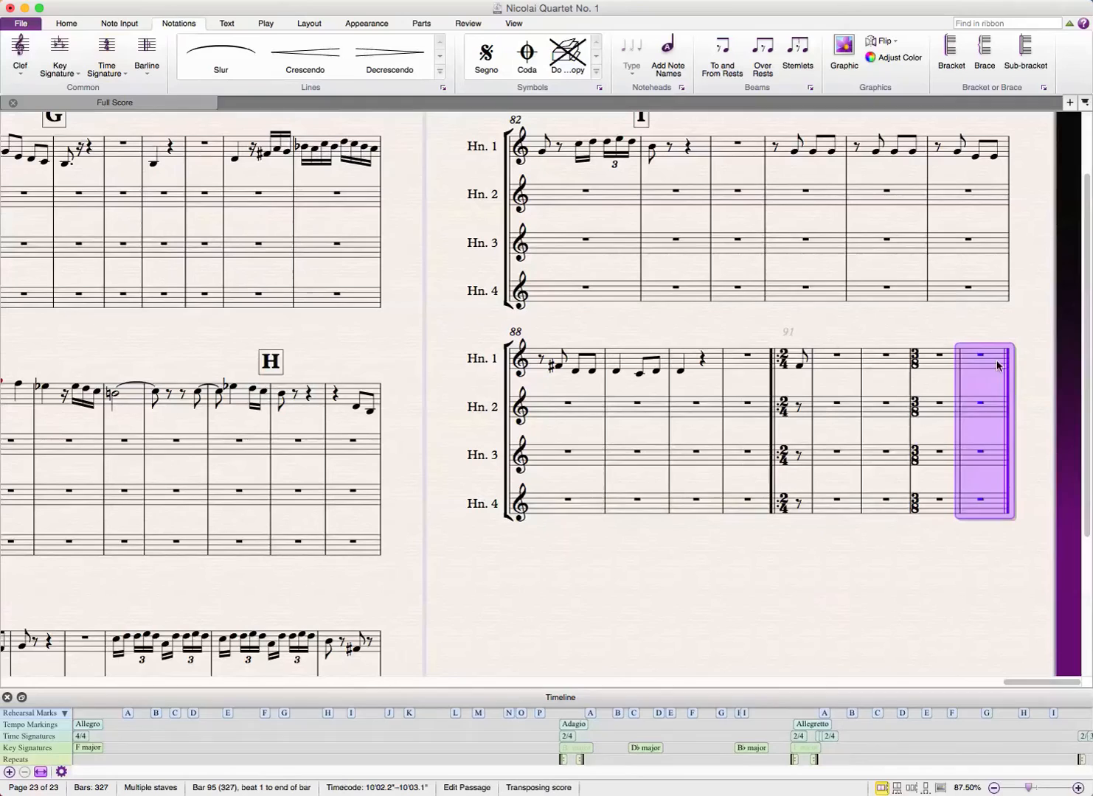
- Make the leftover final bar 1/8 and select the barline before it for the repeat
{"action": "left_click", "coordinate": [979, 362]}
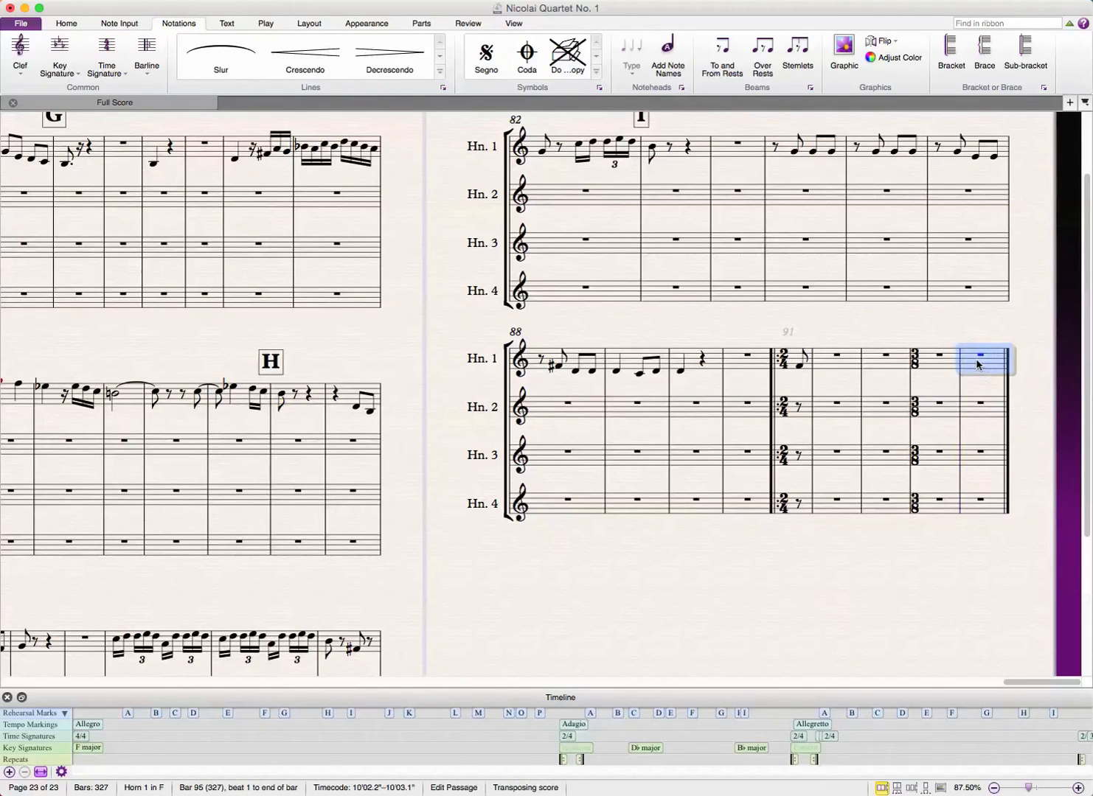
{"action": "left_click", "coordinate": [106, 56]}
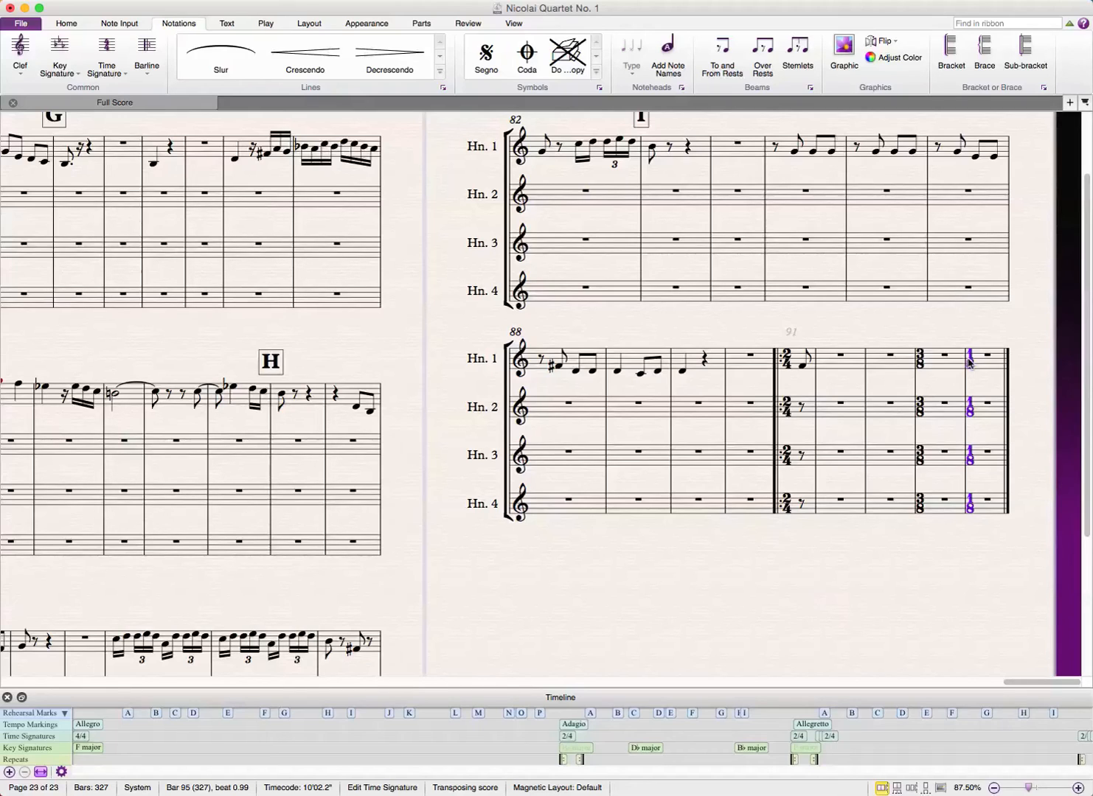
{"action": "left_click", "coordinate": [920, 358]}
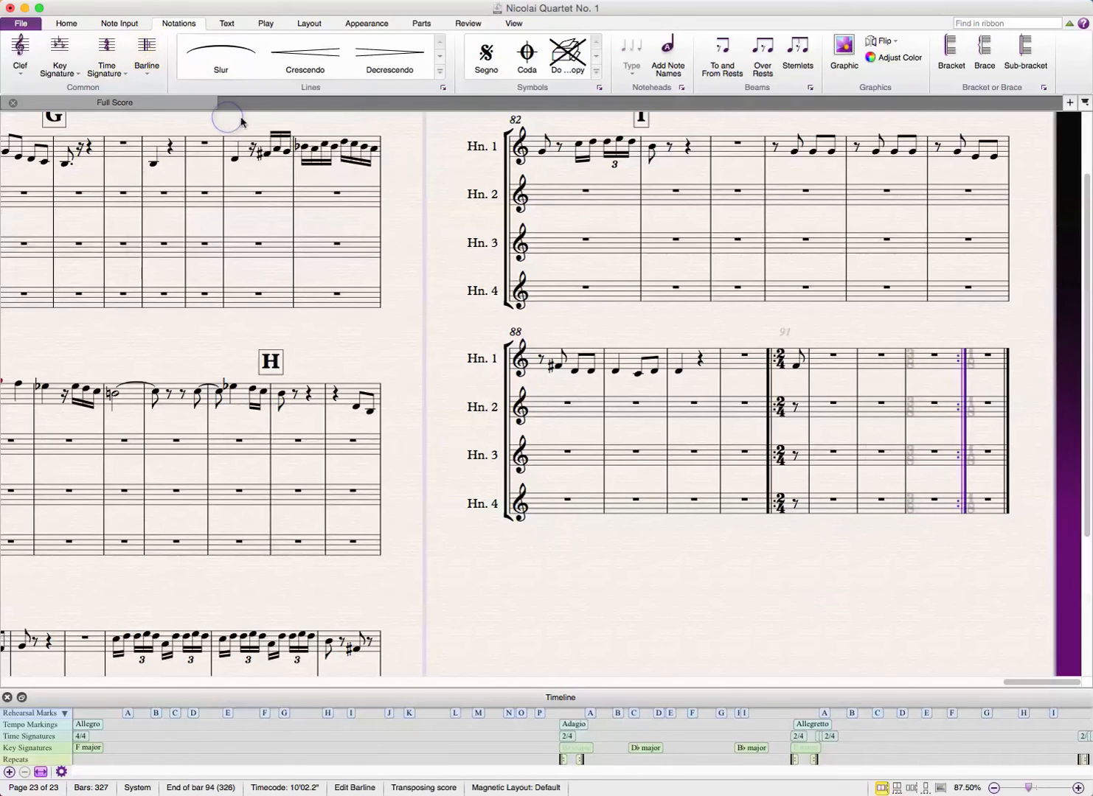
{"action": "mouse_move", "coordinate": [877, 341]}
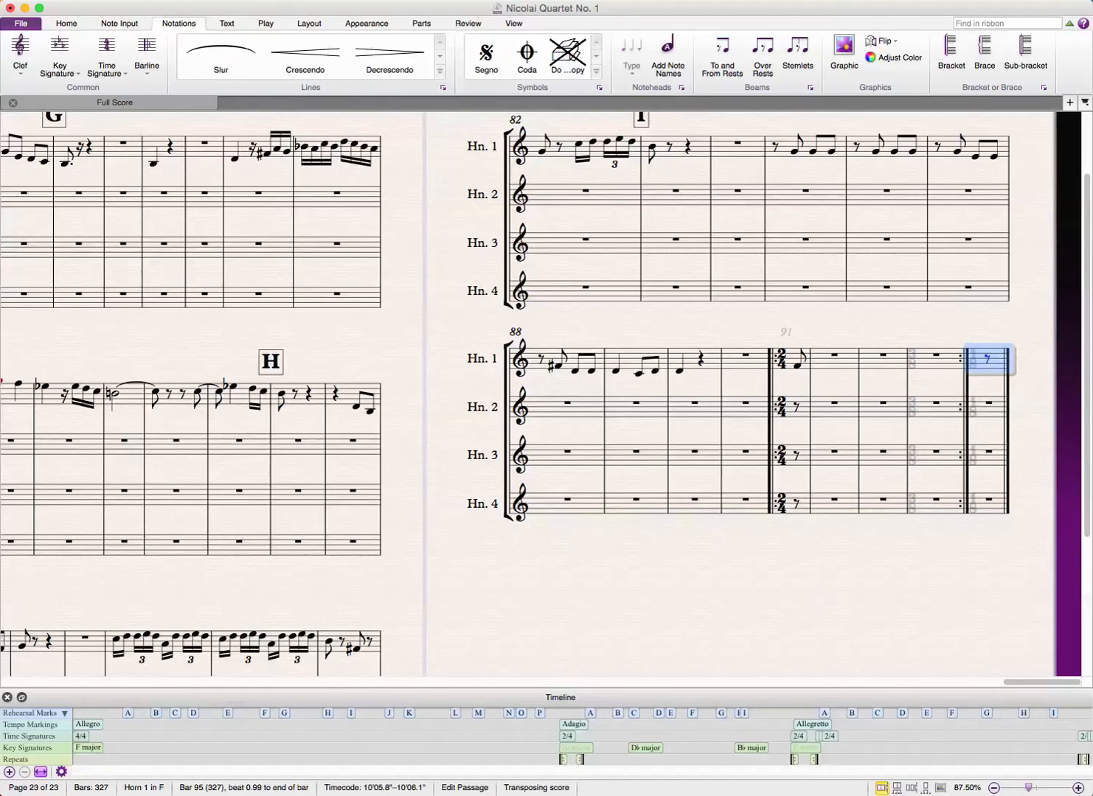
- Enter horn 1's closing eighth notes in bars 94-95, then select the rest bar before the 2/4 section
{"action": "left_click", "coordinate": [987, 360]}
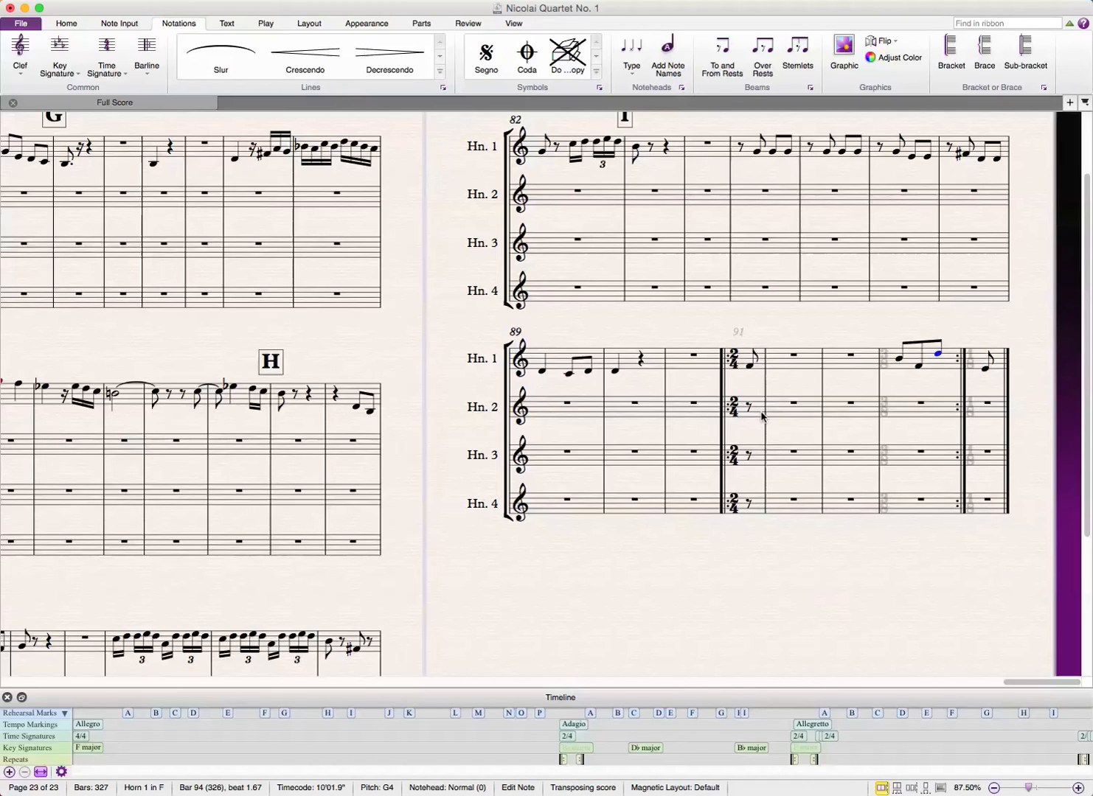
{"action": "mouse_move", "coordinate": [724, 379]}
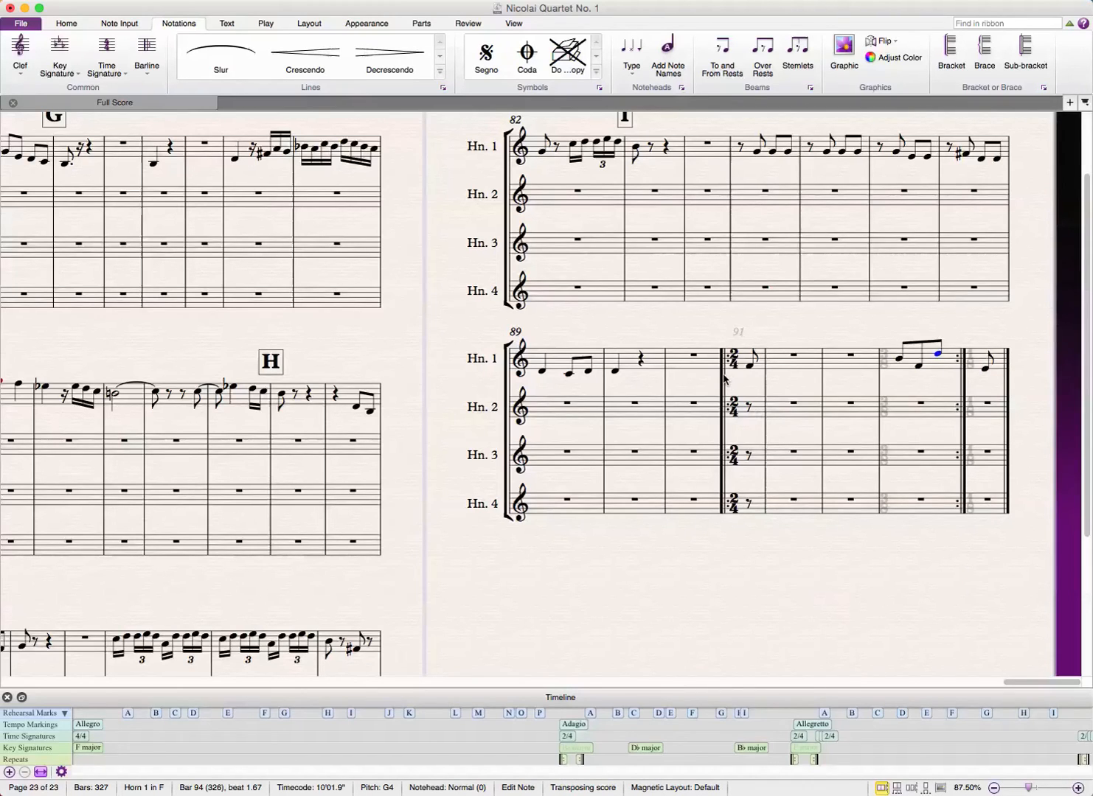
{"action": "mouse_move", "coordinate": [694, 361]}
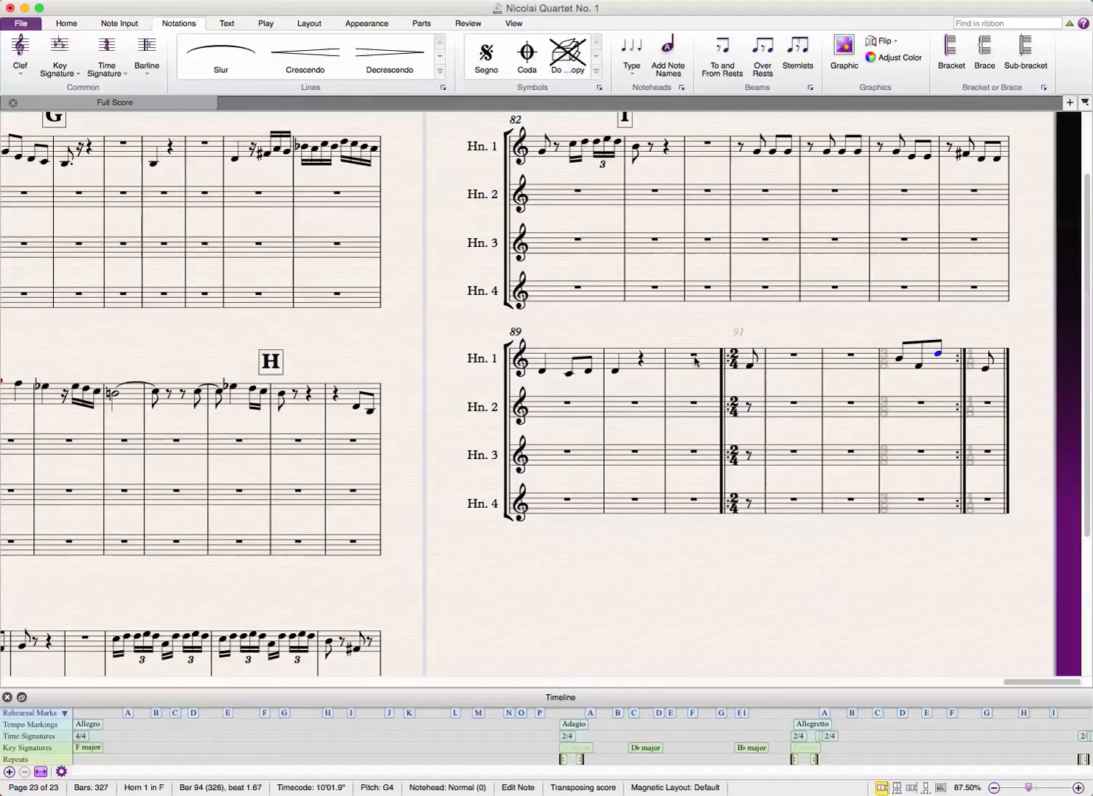
{"action": "left_click", "coordinate": [693, 357]}
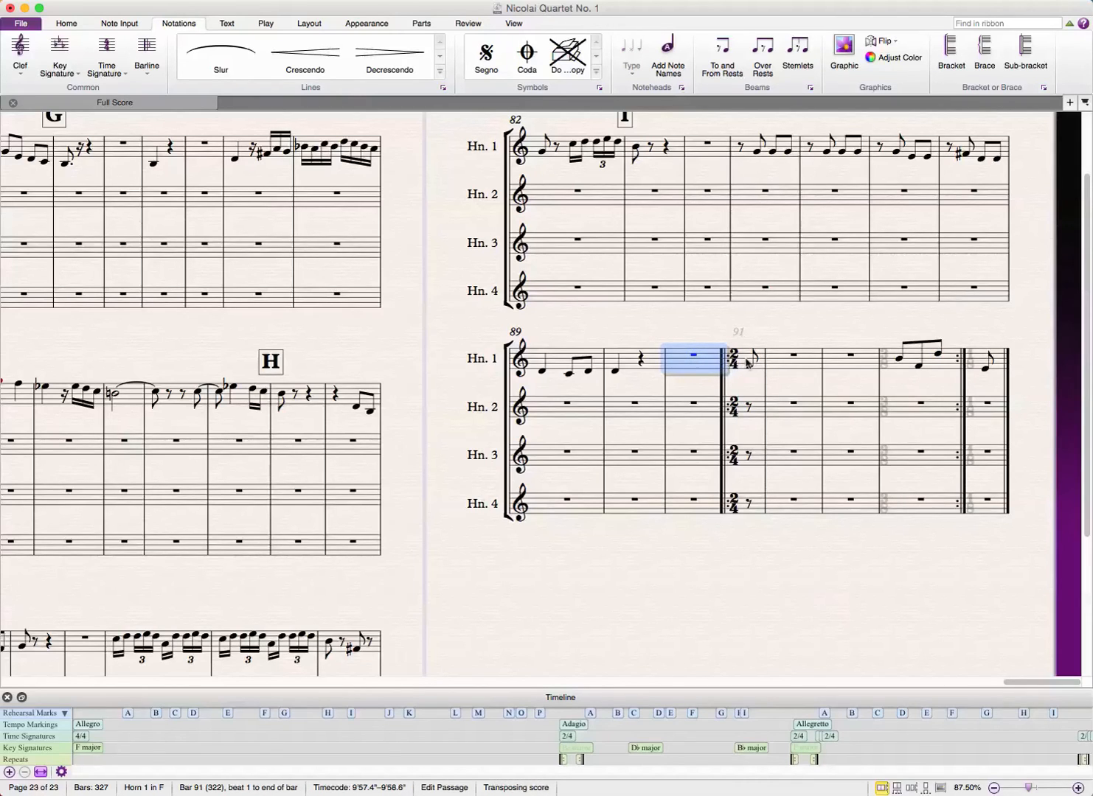
{"action": "mouse_move", "coordinate": [739, 385]}
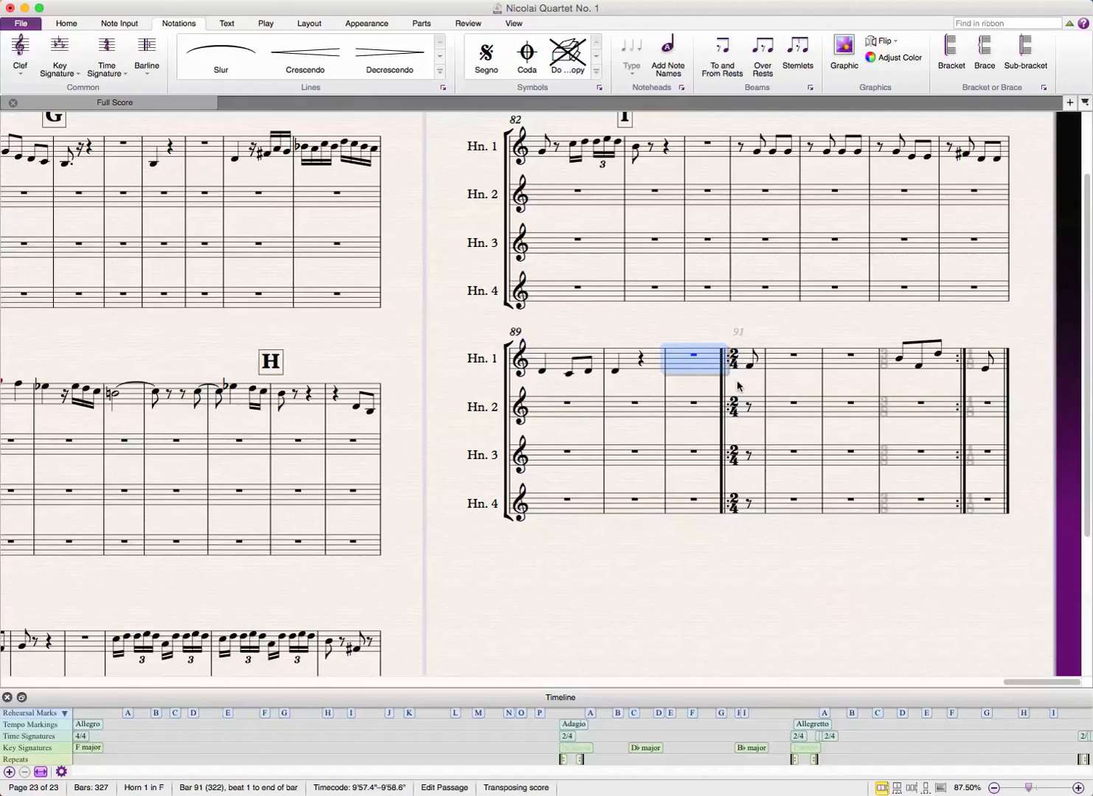
- Set the rest bar before the pickup to a custom 3/8 meter via the full time signature settings
{"action": "left_click", "coordinate": [107, 56]}
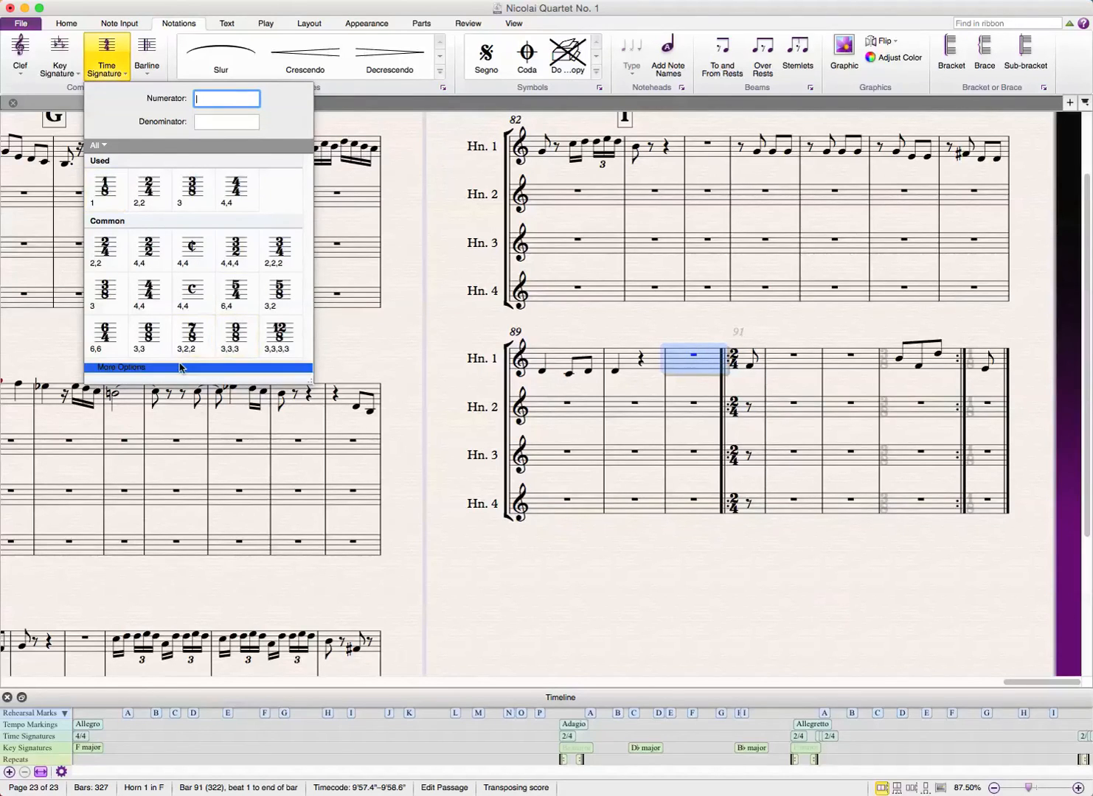
{"action": "left_click", "coordinate": [121, 367]}
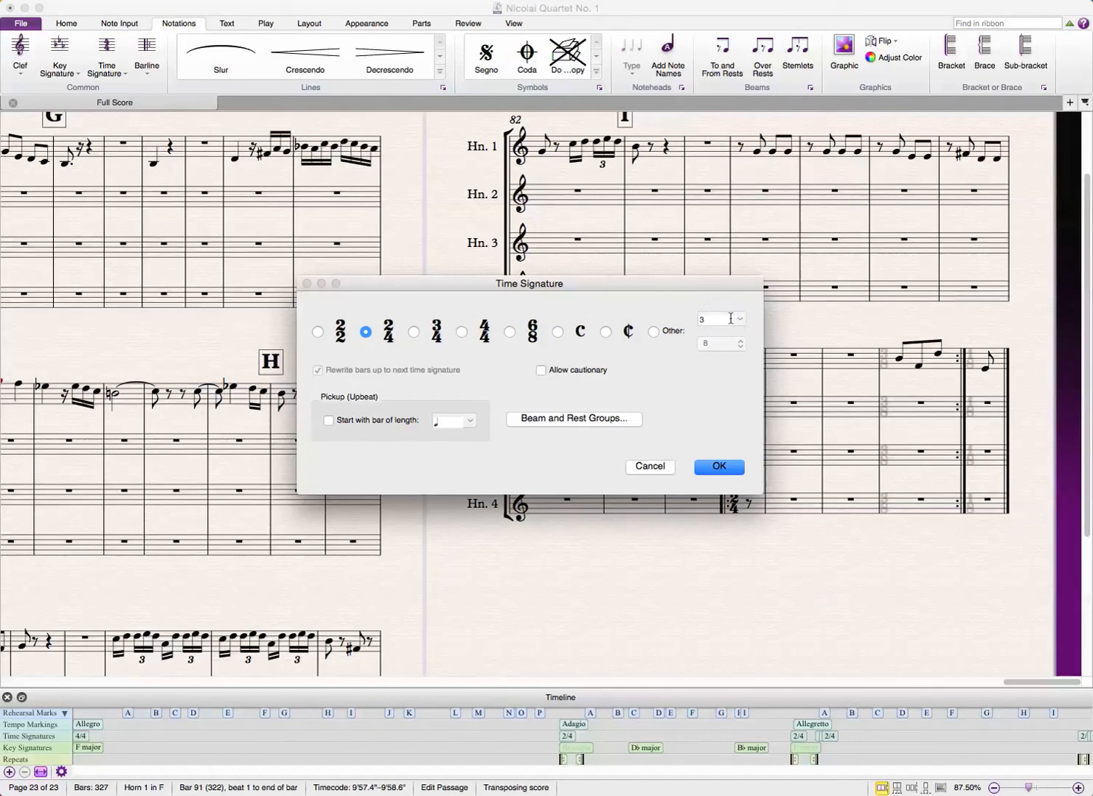
{"action": "left_click", "coordinate": [652, 332]}
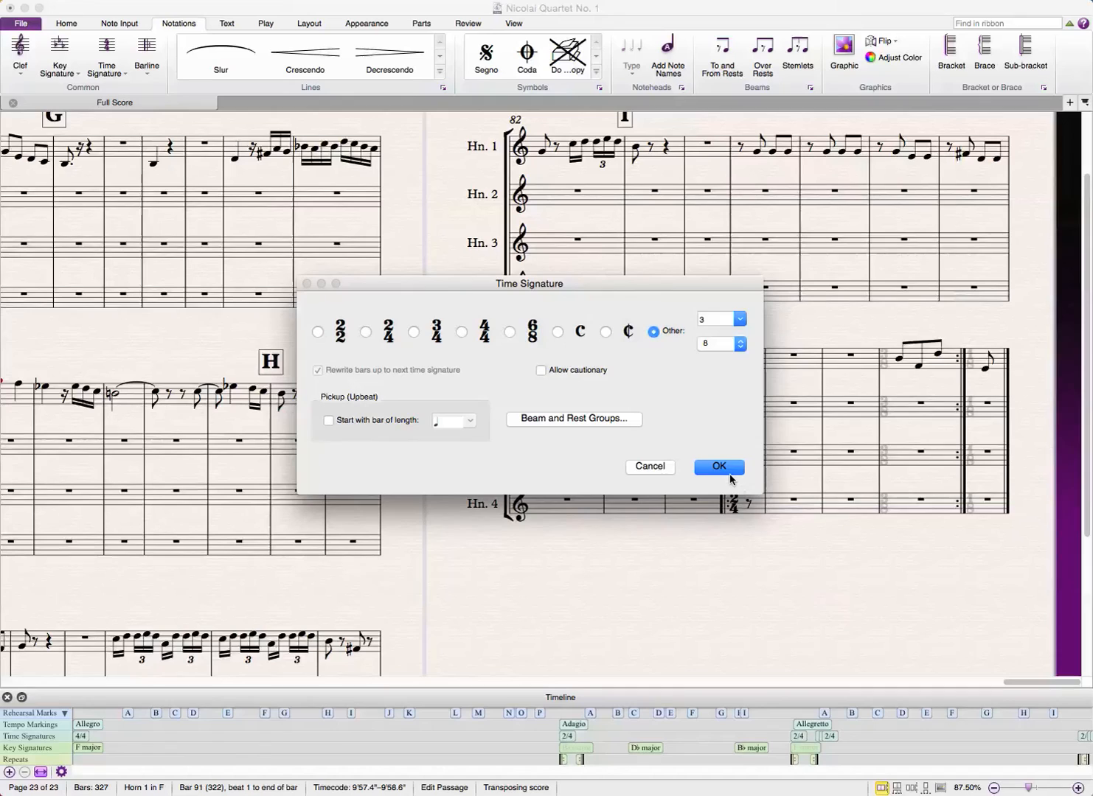
{"action": "left_click", "coordinate": [717, 466]}
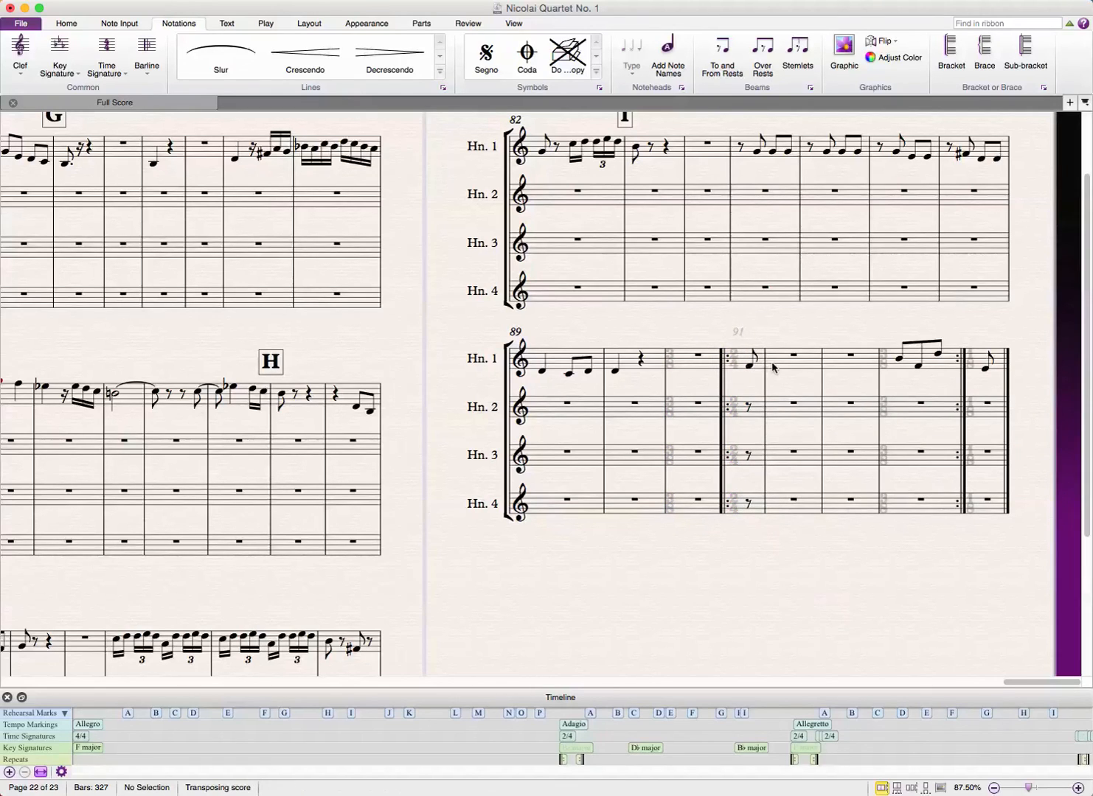
{"action": "mouse_move", "coordinate": [786, 371]}
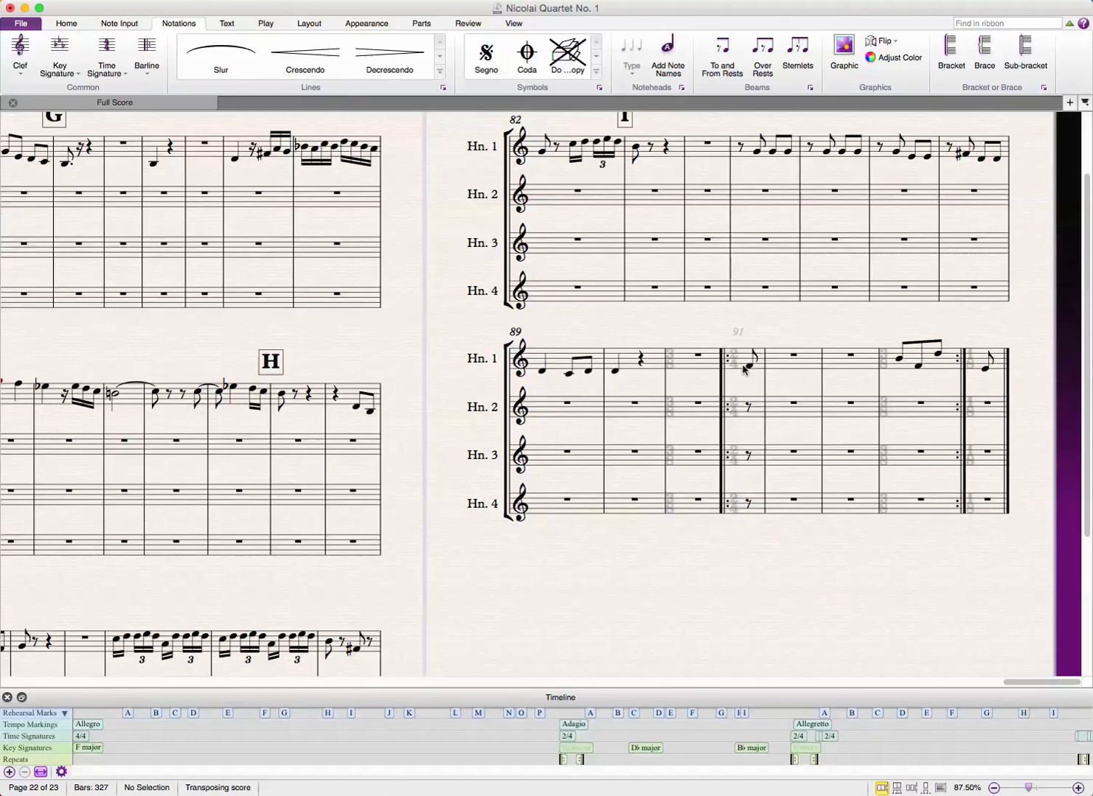
{"action": "mouse_move", "coordinate": [743, 372]}
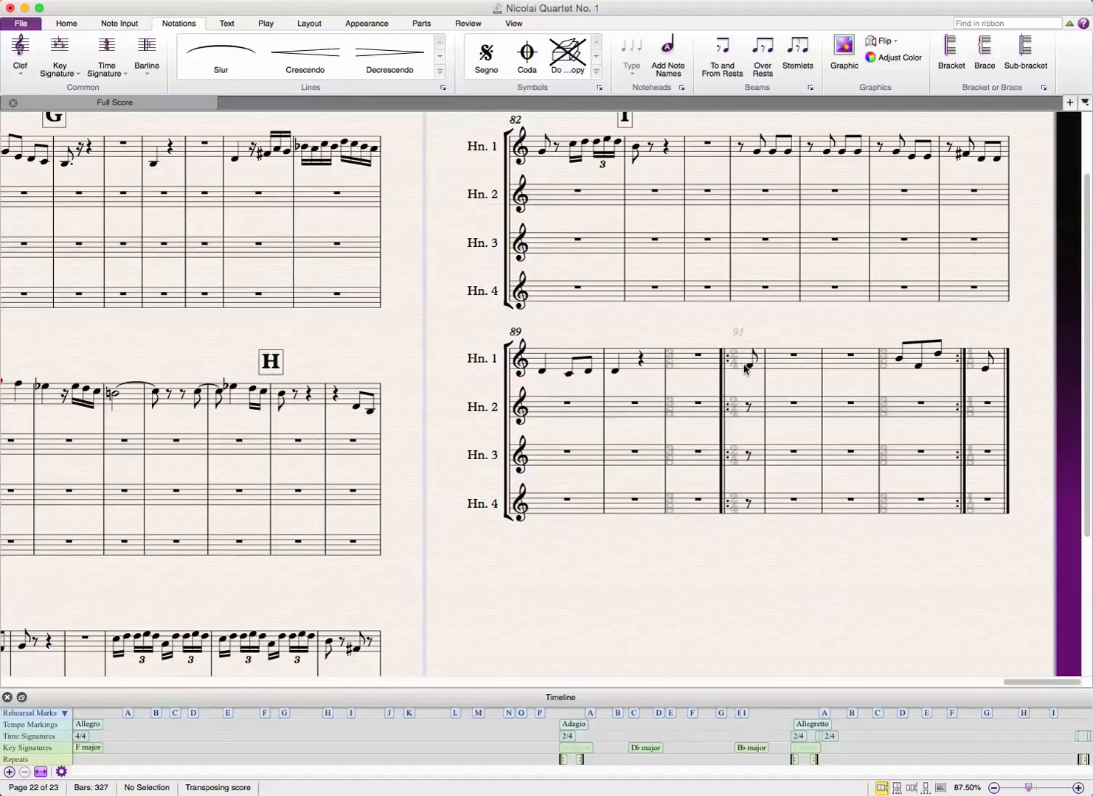